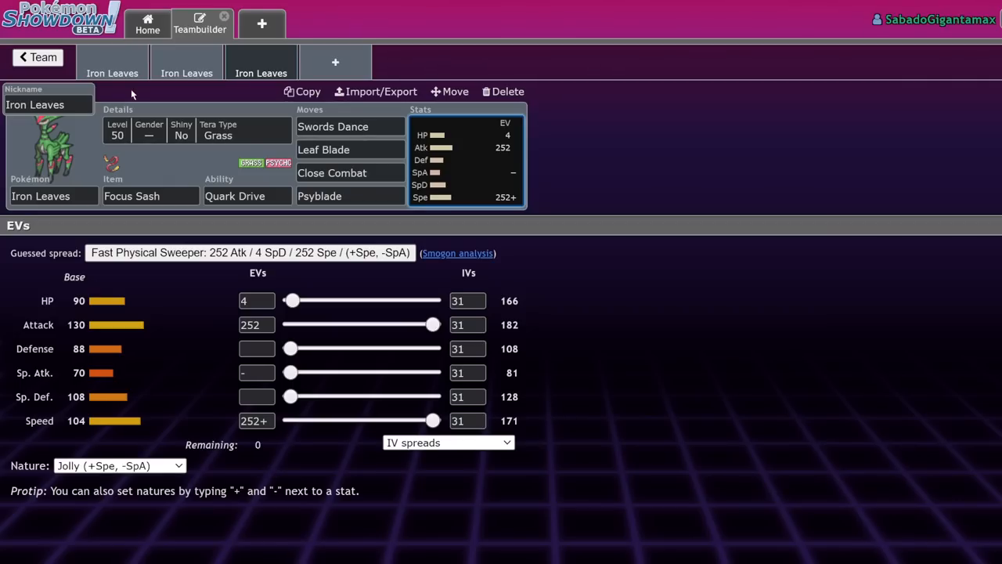
mouse_move(112, 74)
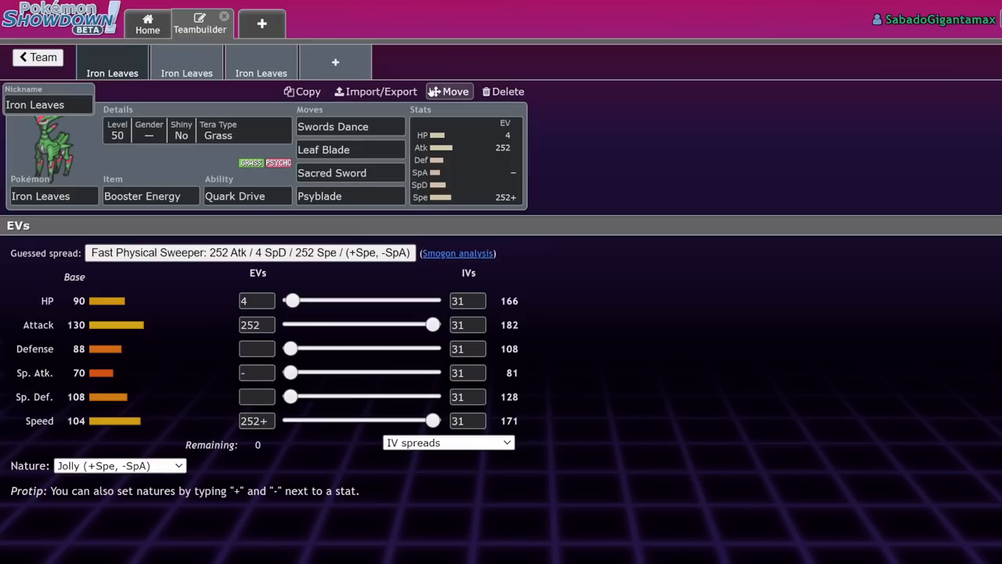
Add a new empty team slot after the Booster Energy / Sacred Sword Iron Leaves set.
click(335, 62)
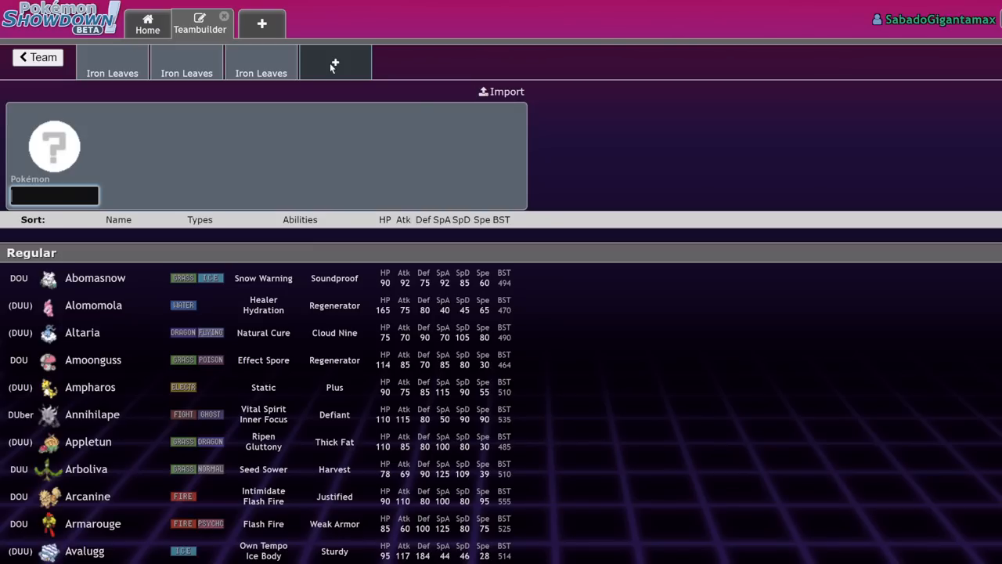
Add Pincurchin as a trial fourth member via search 'pi' and check the first Iron Leaves set.
text(pinc)
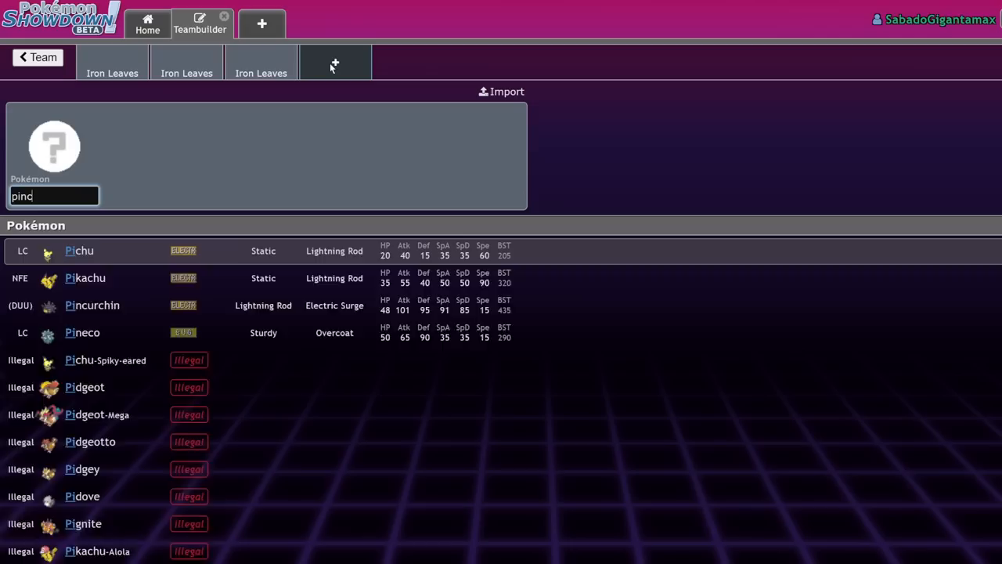
click(92, 304)
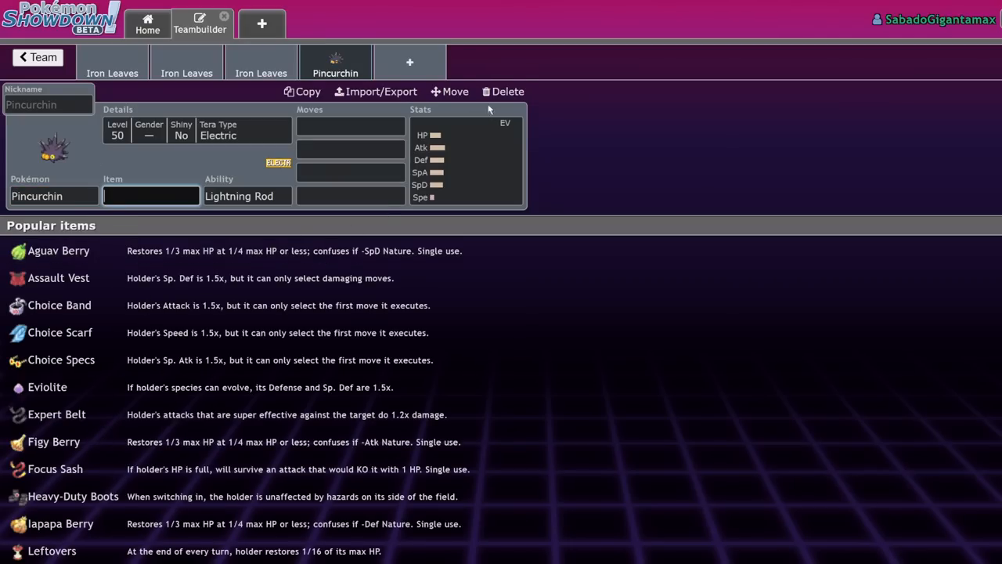
click(186, 66)
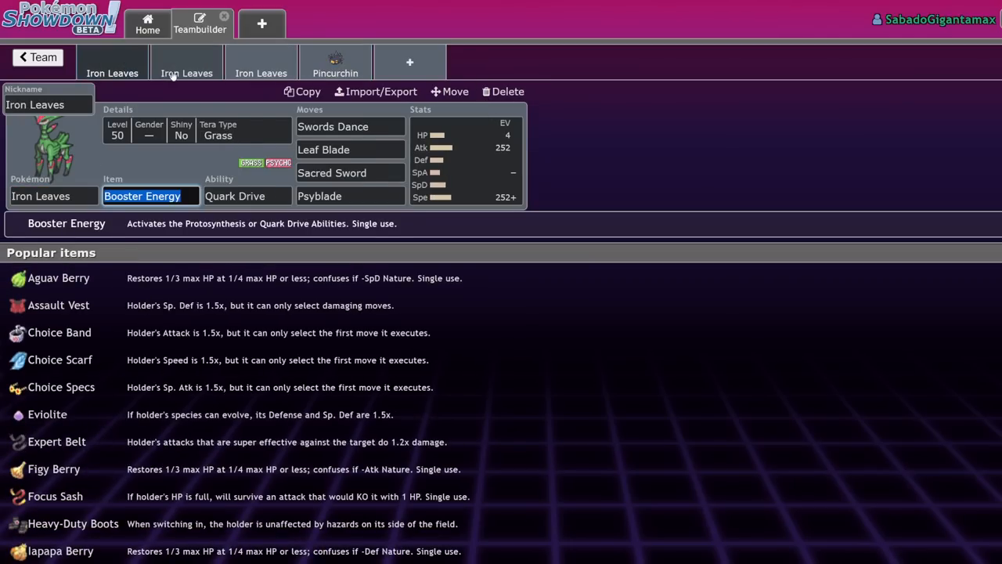
Delete the trial fourth slot so the team is back to three Iron Leaves sets.
click(336, 66)
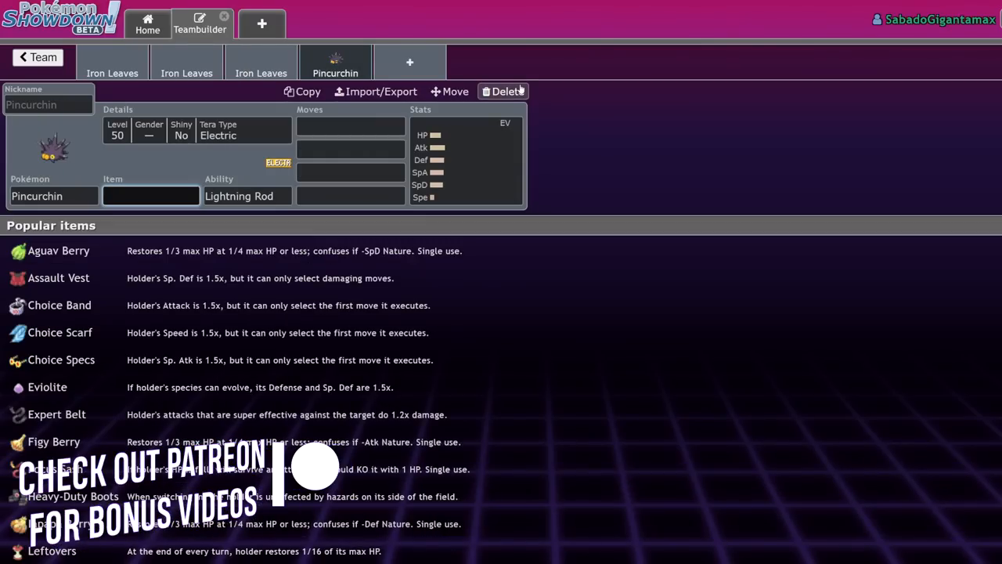
click(505, 91)
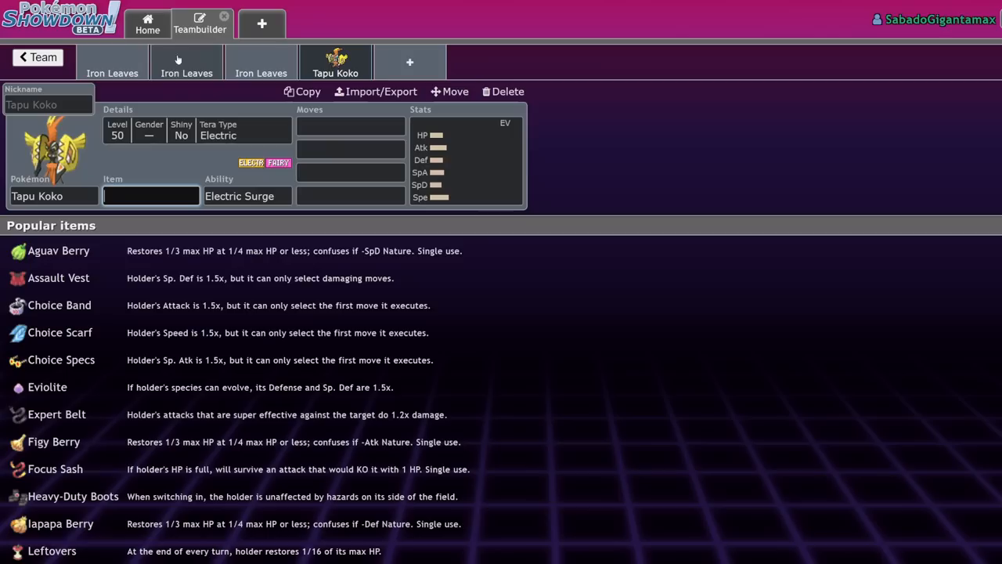
click(508, 91)
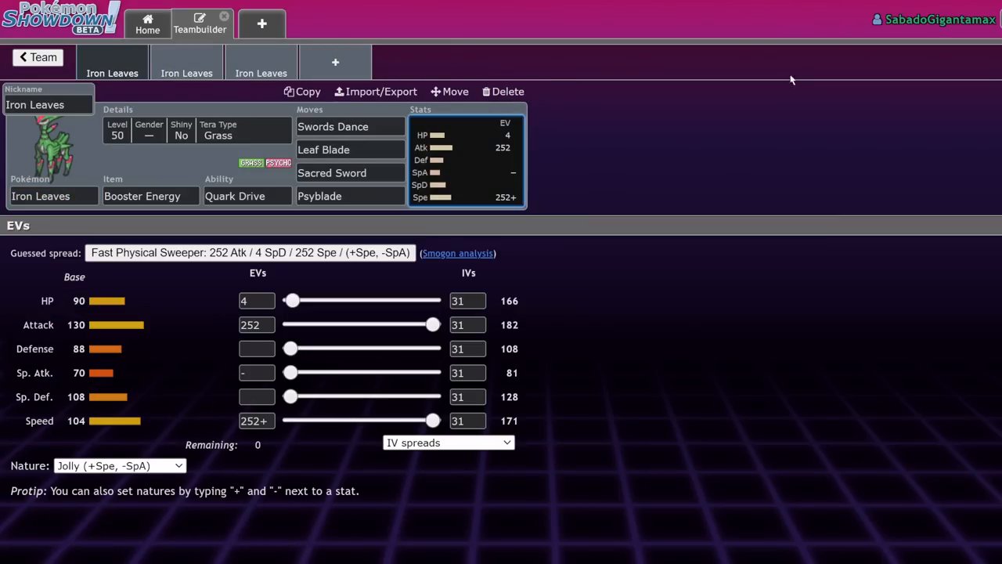
click(151, 196)
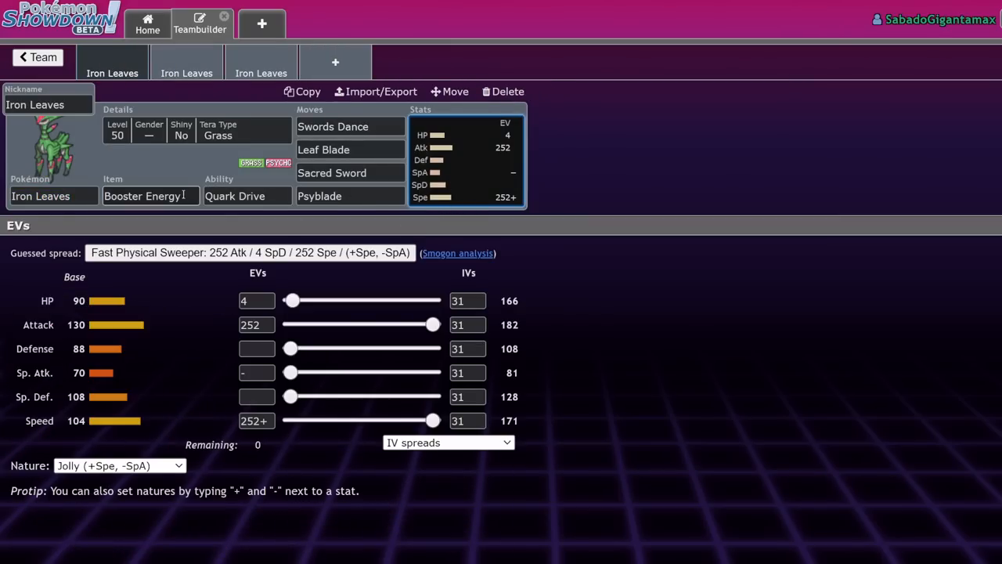
click(150, 196)
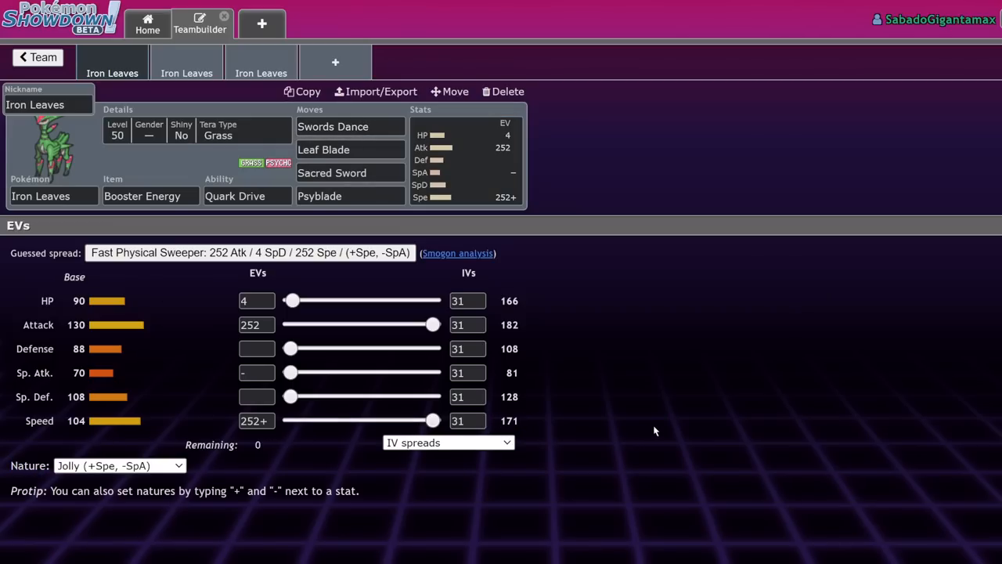
mouse_move(589, 335)
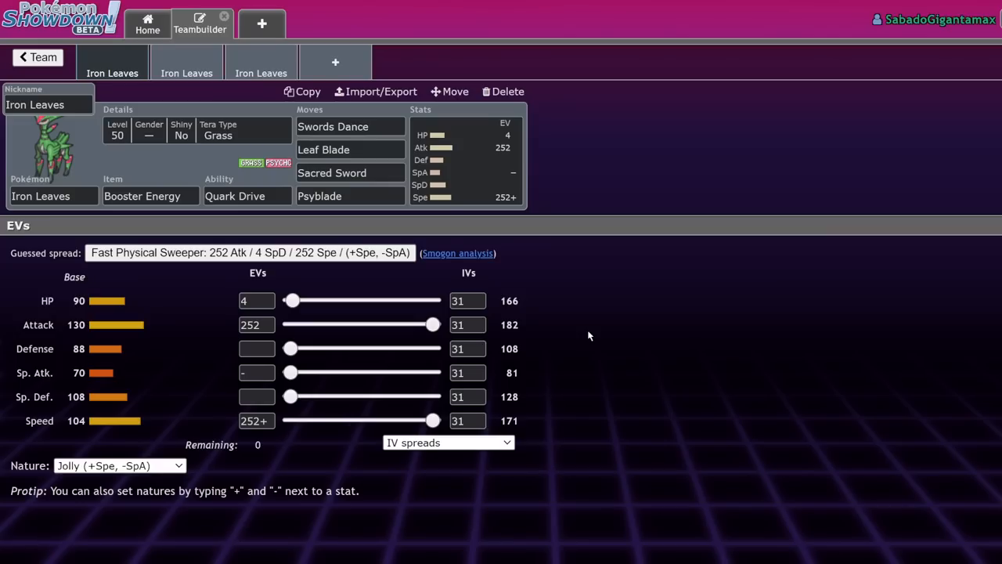
mouse_move(258, 413)
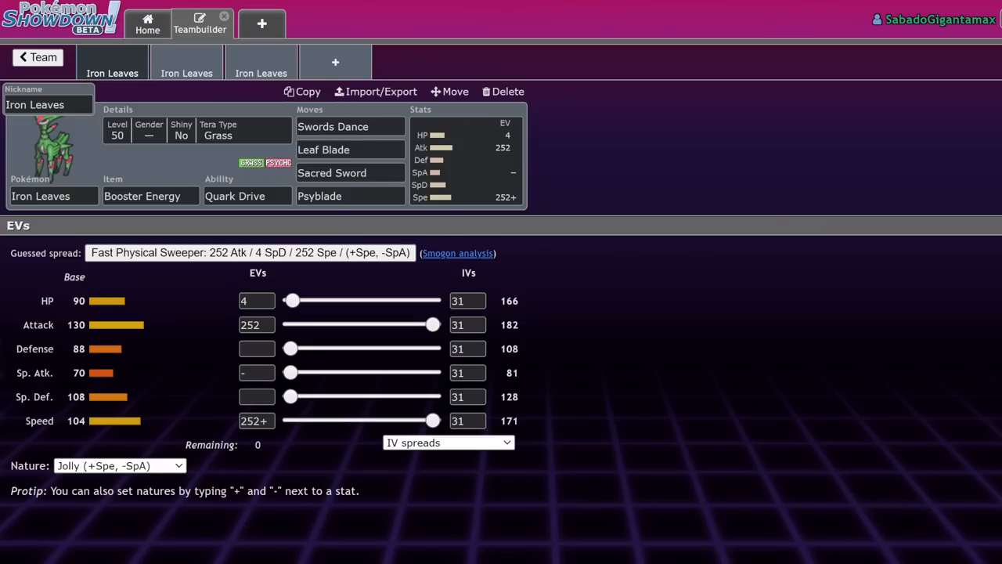
mouse_move(788, 206)
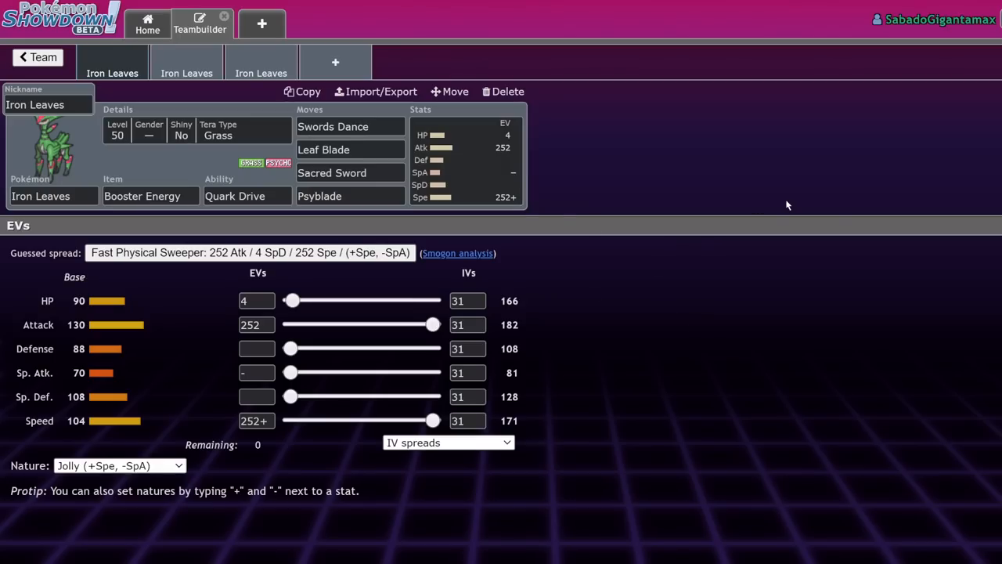
mouse_move(742, 184)
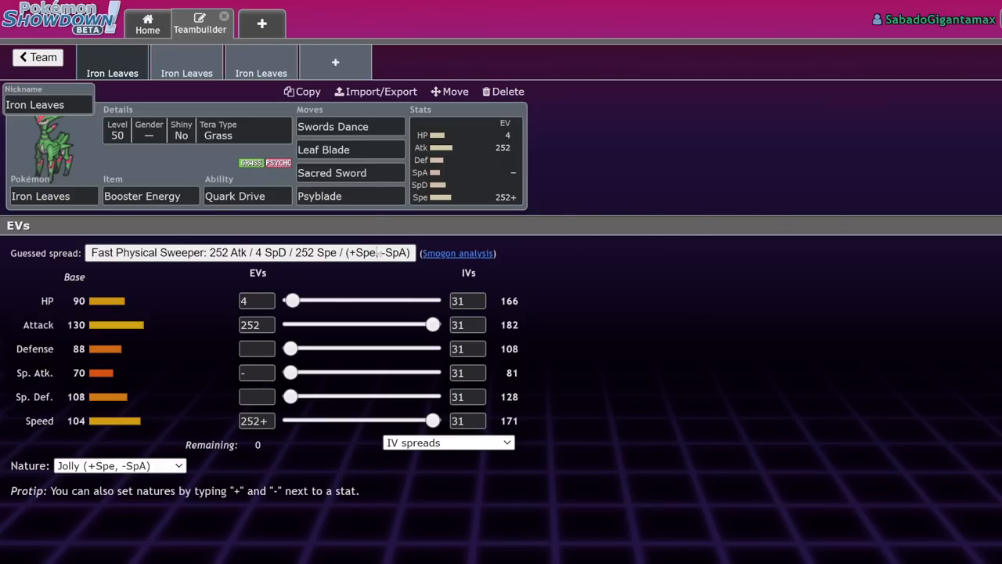
mouse_move(186, 66)
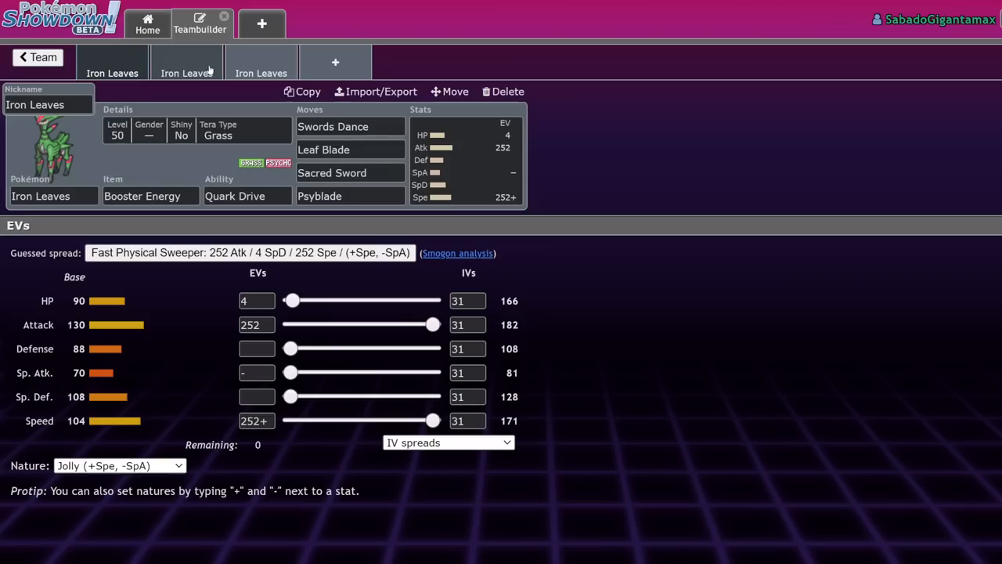
mouse_move(210, 101)
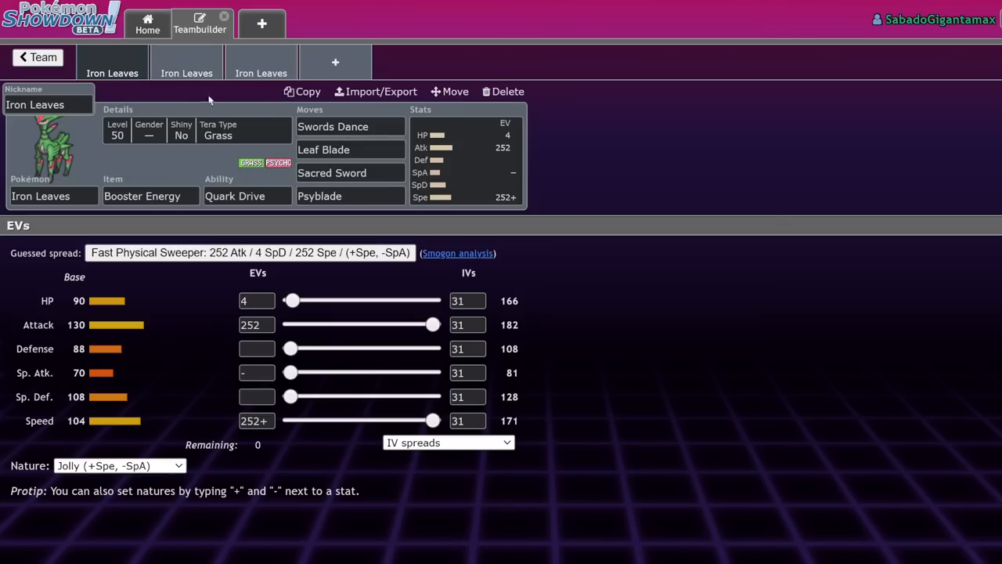
Review Swords Dance, Psyblade and Sacred Sword details in the first set's move list, leaving the moves unchanged.
click(332, 125)
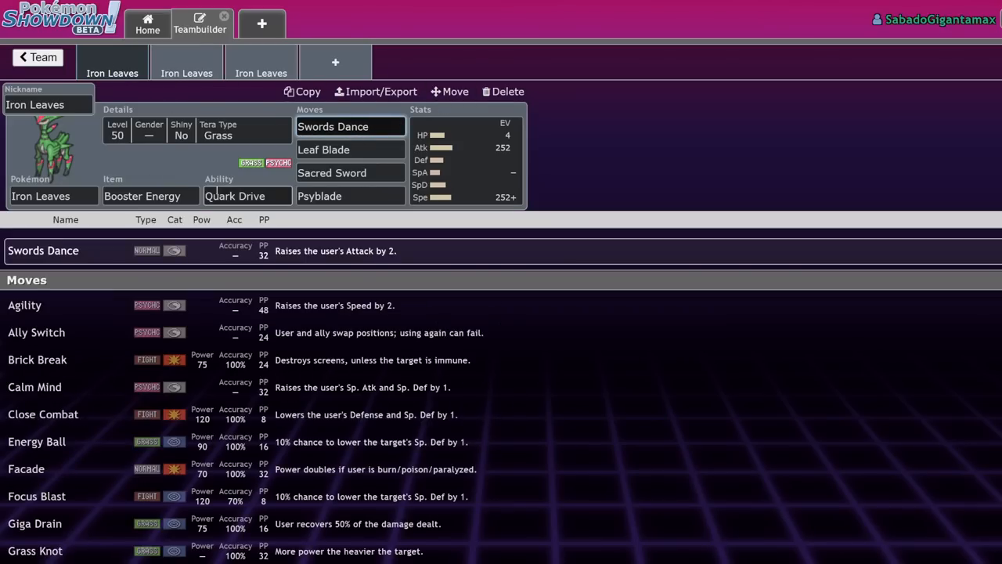
click(351, 196)
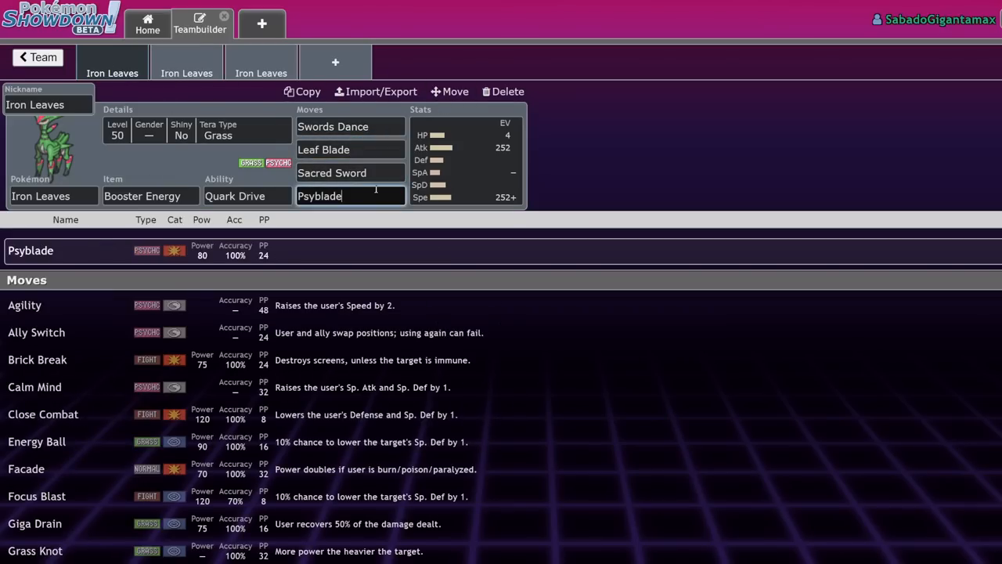
click(351, 172)
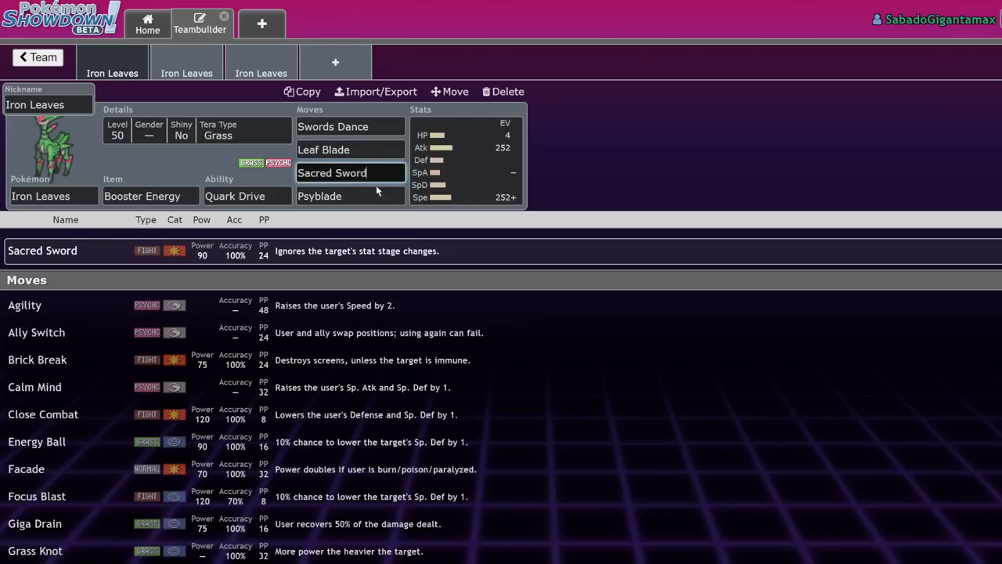
click(350, 196)
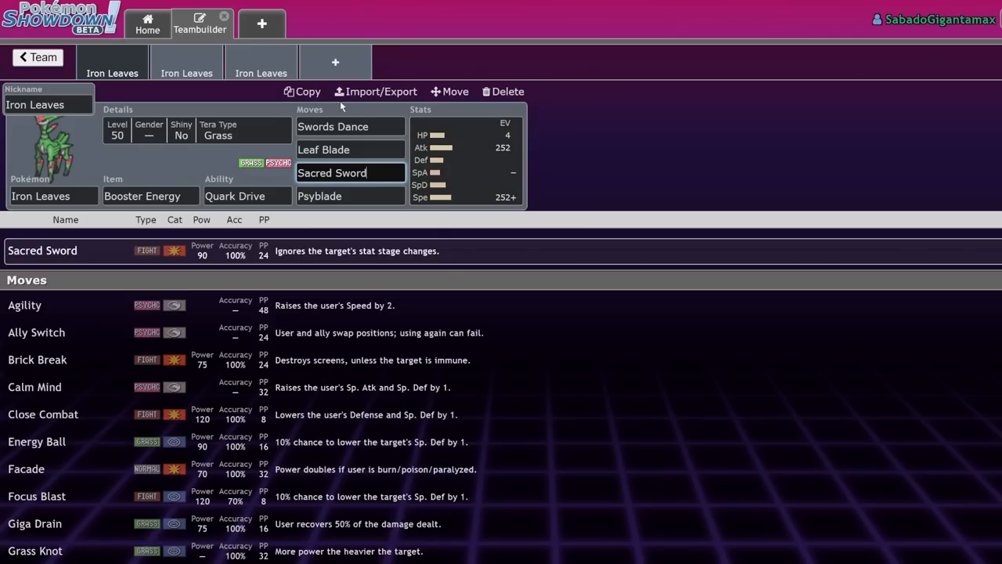
click(351, 150)
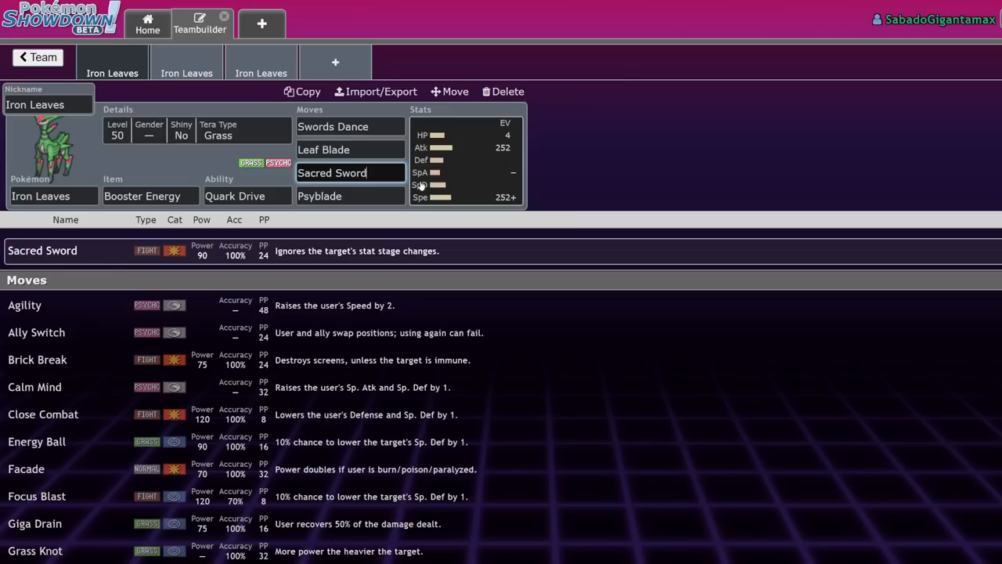
mouse_move(69, 342)
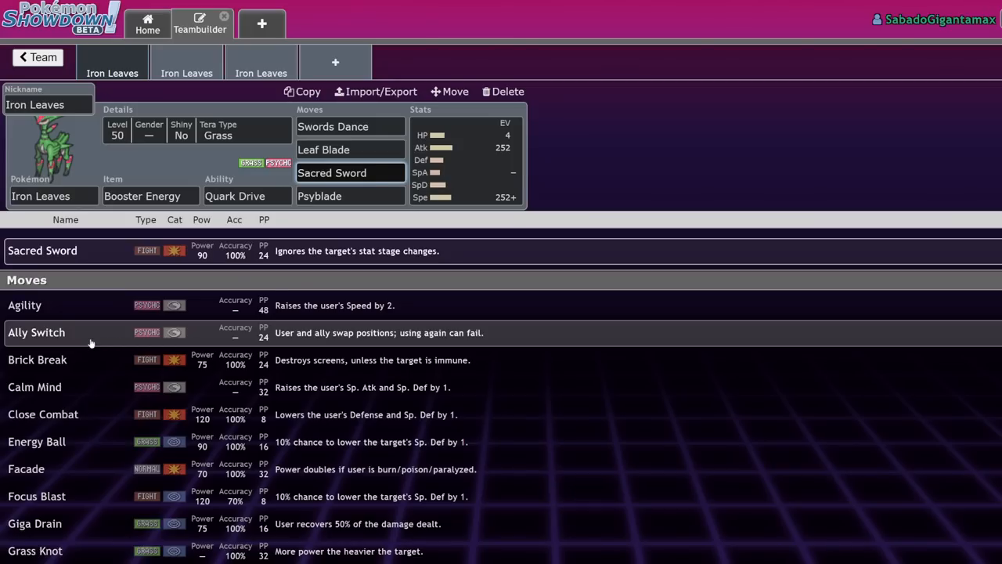
click(350, 196)
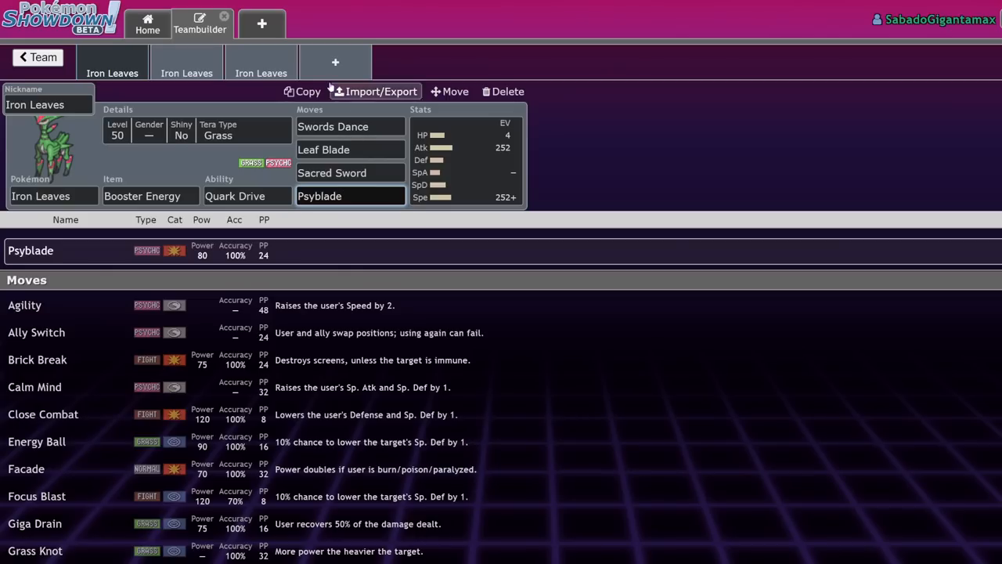
Add Indeedee via search 'indee' as a fourth member with Follow Me, then return to the first tab.
click(335, 62)
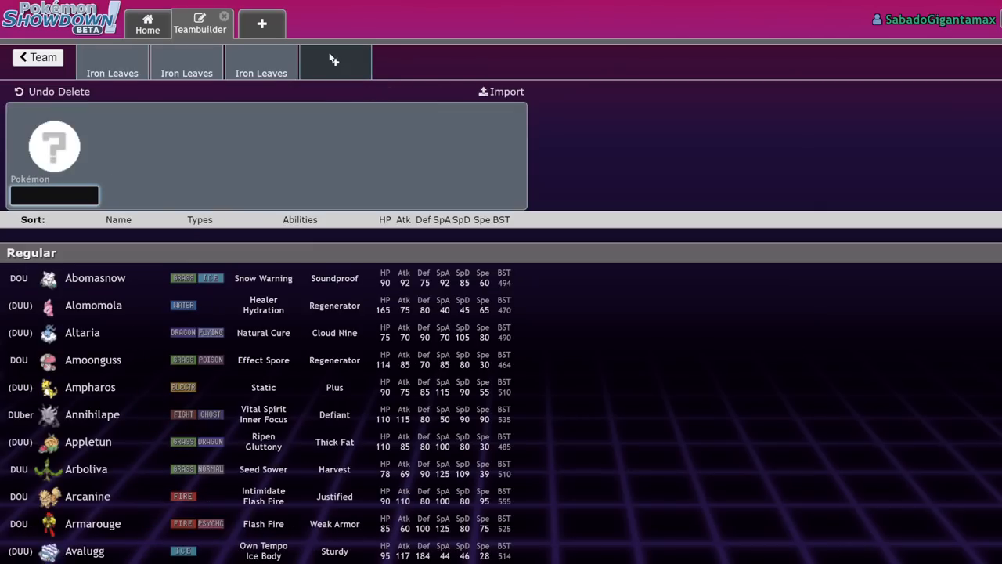
text(indee)
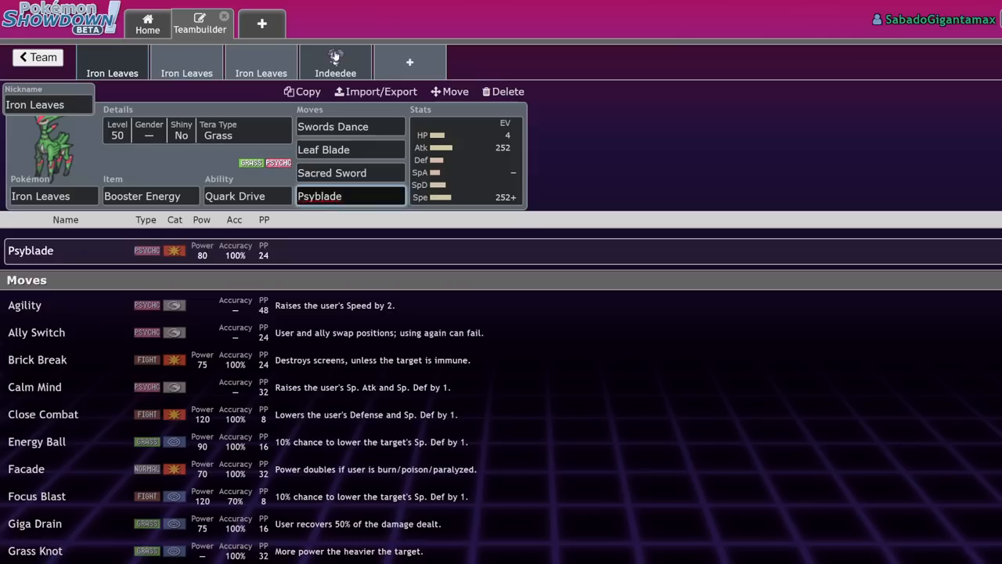
click(335, 63)
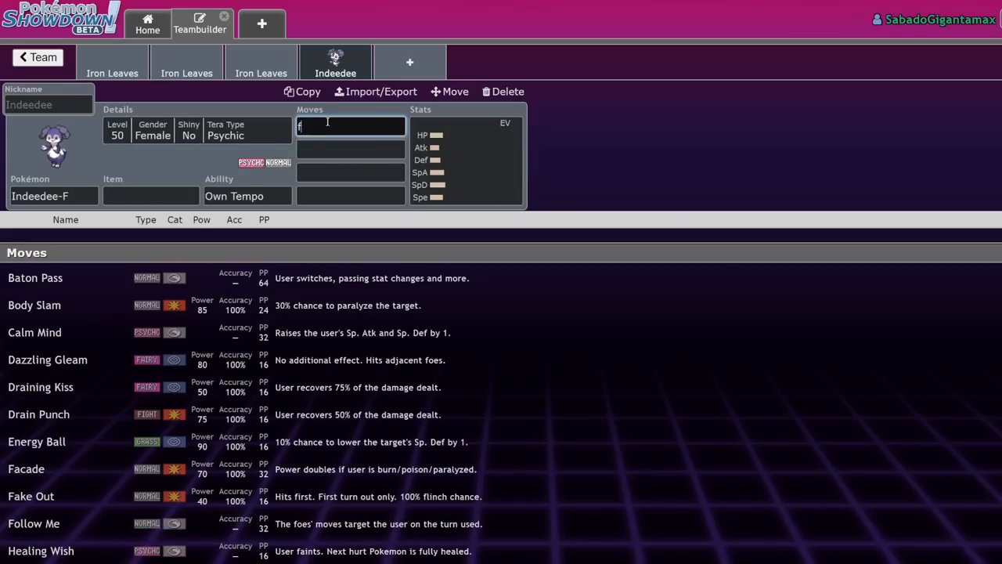
click(34, 523)
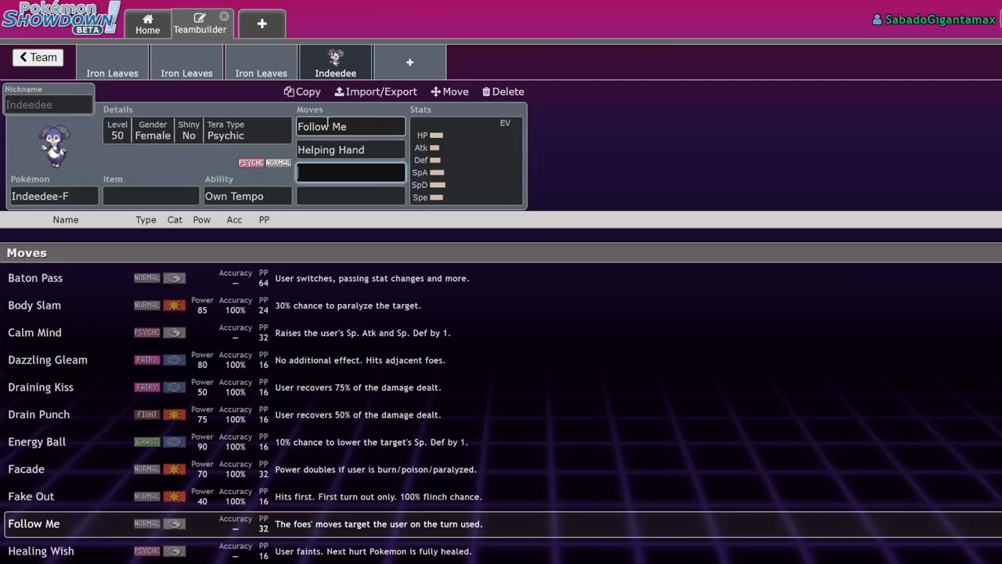
click(113, 63)
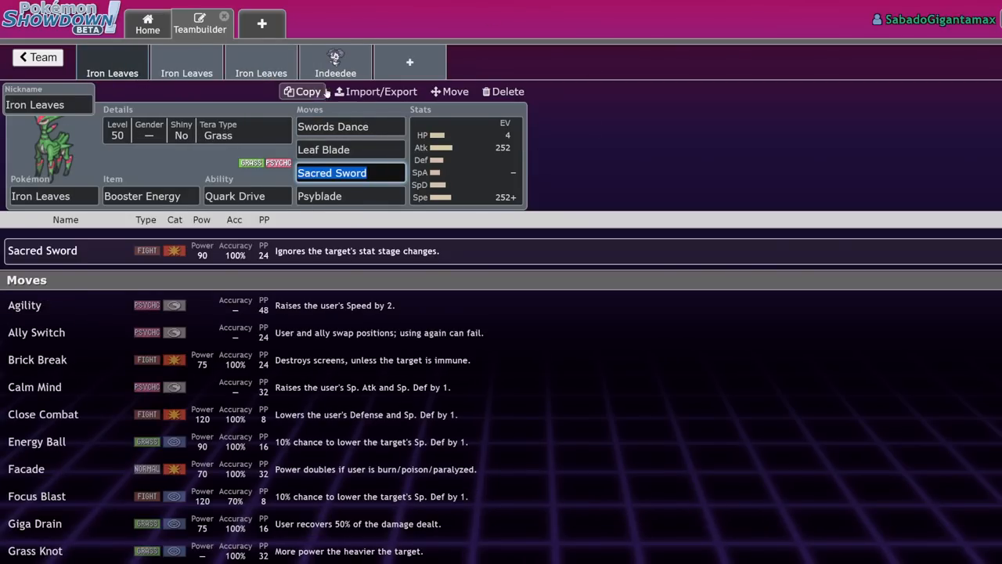
Remove Indeedee and show the Iron Leaves details editor with level 50 and Tera Type Grass.
click(335, 63)
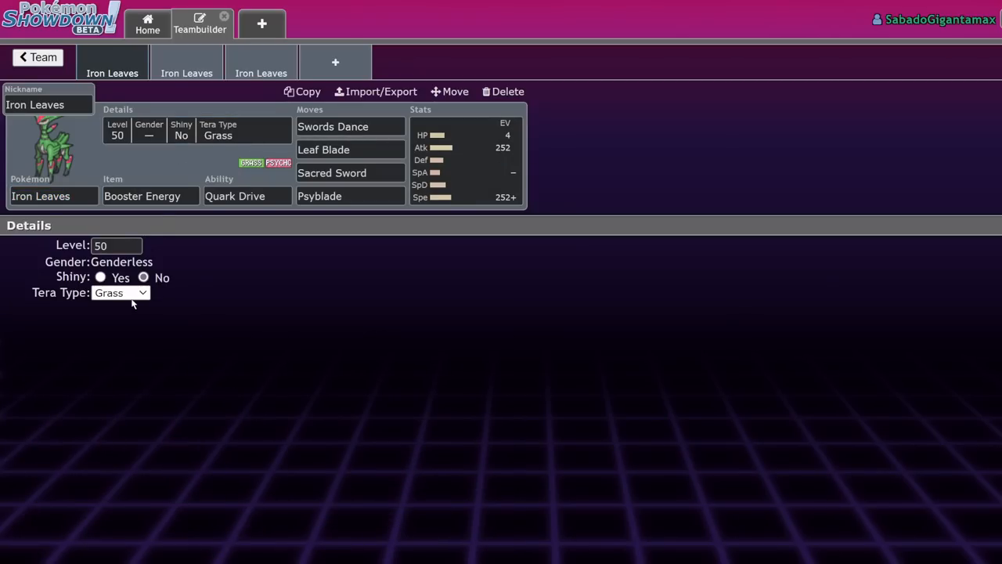
mouse_move(132, 337)
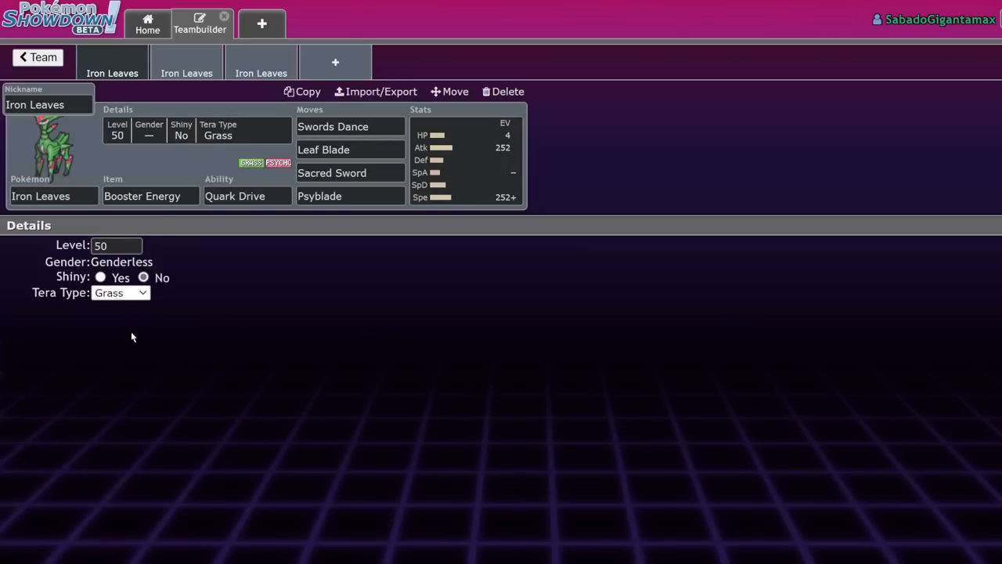
mouse_move(122, 387)
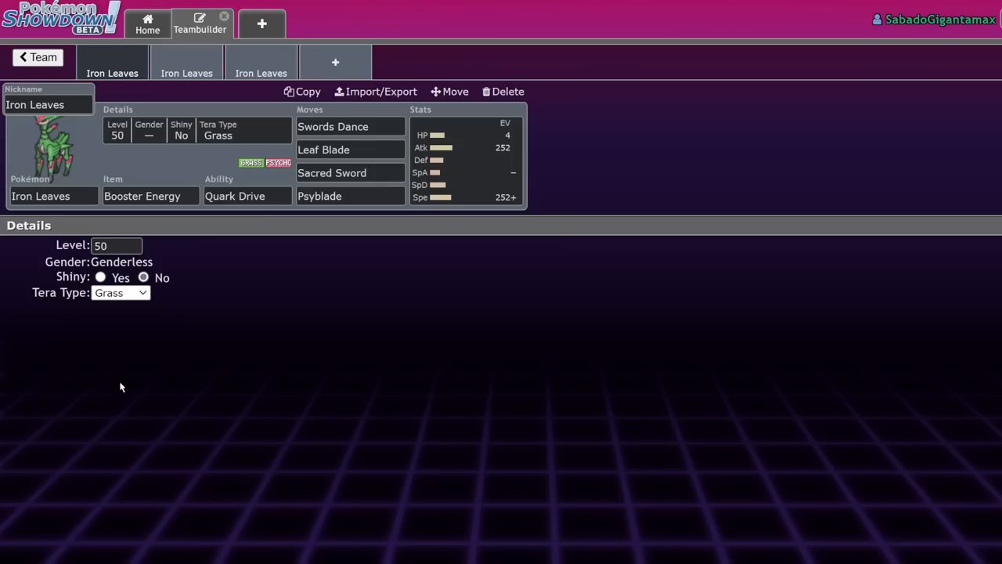
Set the Iron Leaves Tera Type to Fire, then Dark, and return to the details settings.
click(121, 293)
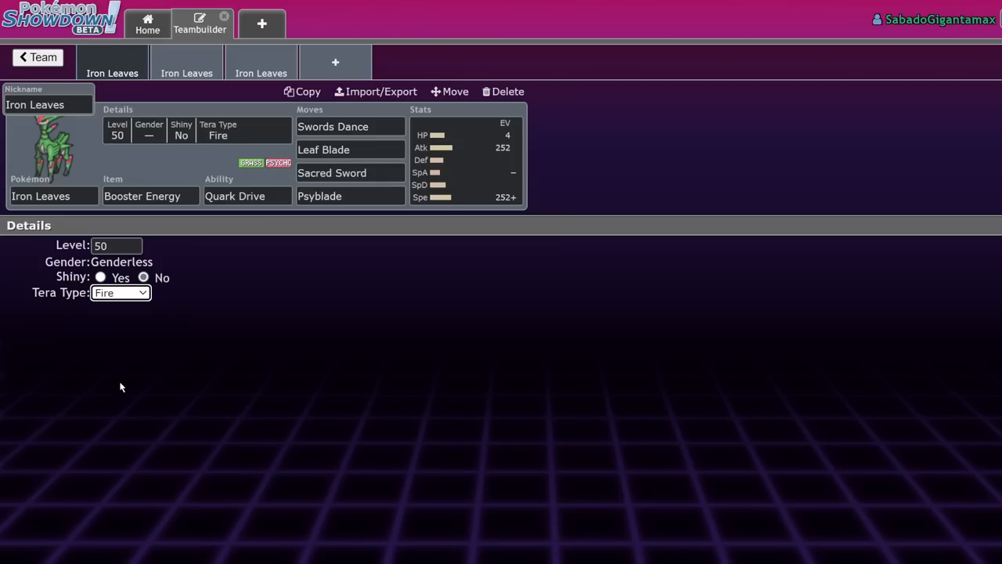
mouse_move(666, 55)
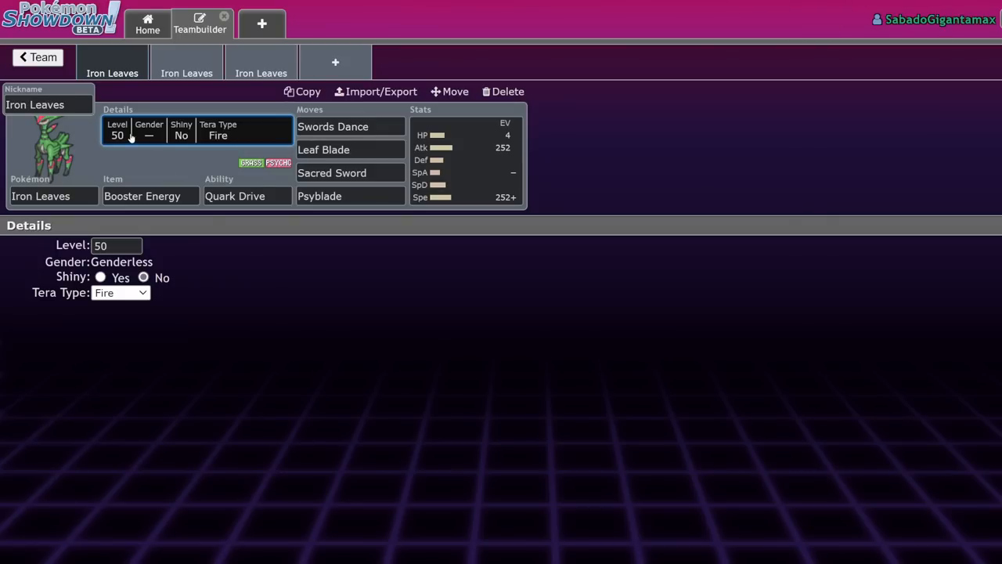
mouse_move(205, 146)
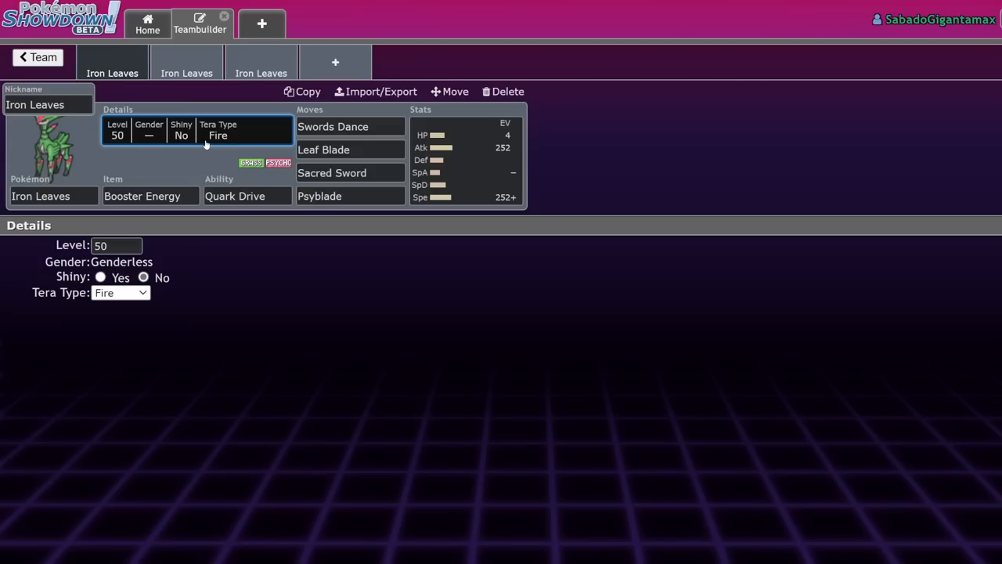
mouse_move(182, 229)
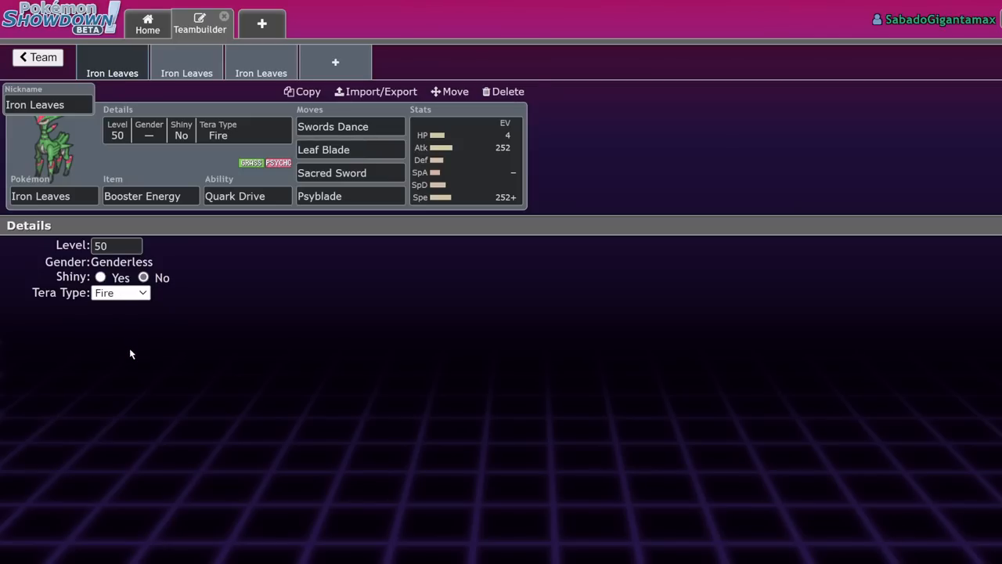
mouse_move(129, 448)
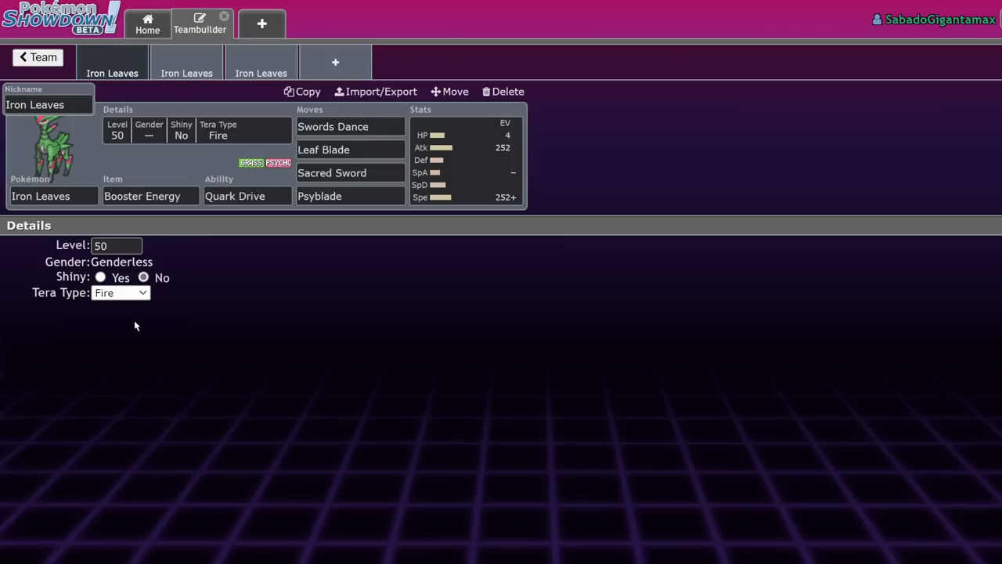
click(121, 293)
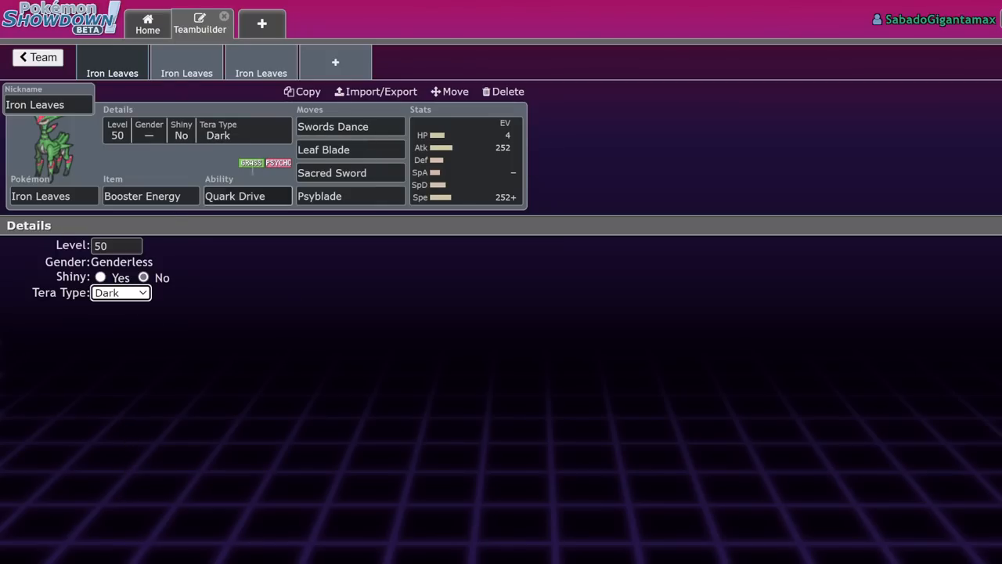
click(332, 126)
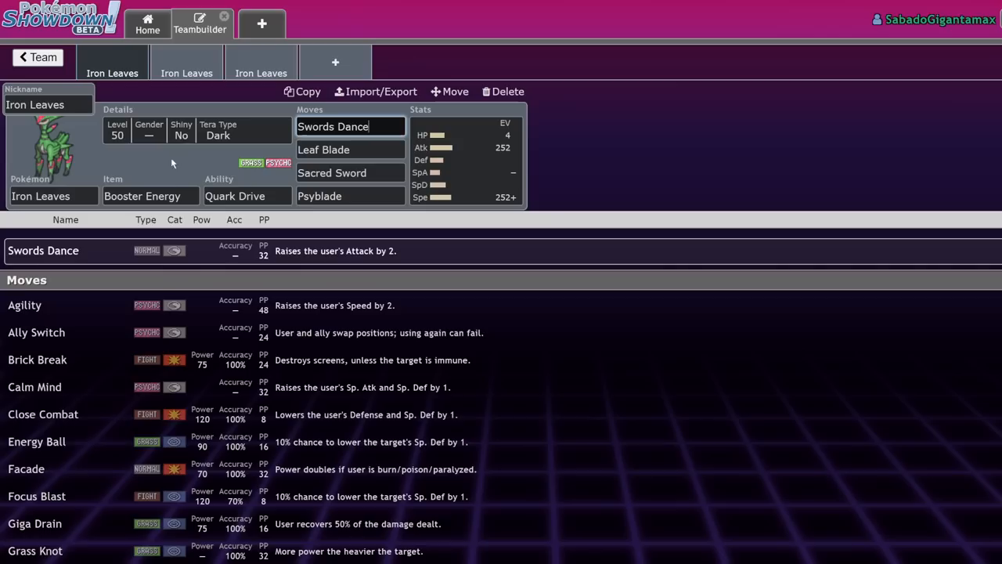
mouse_move(253, 122)
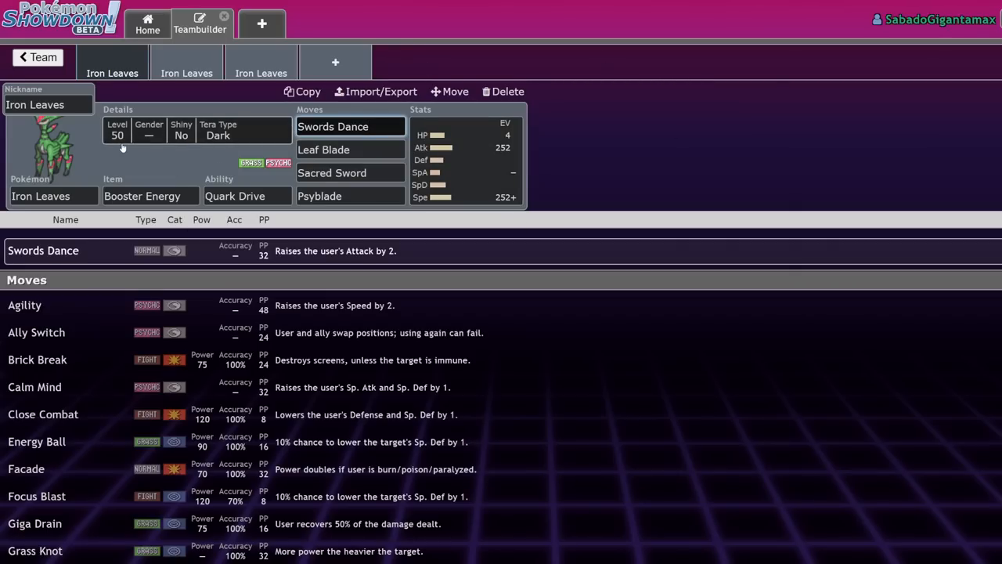
mouse_move(103, 110)
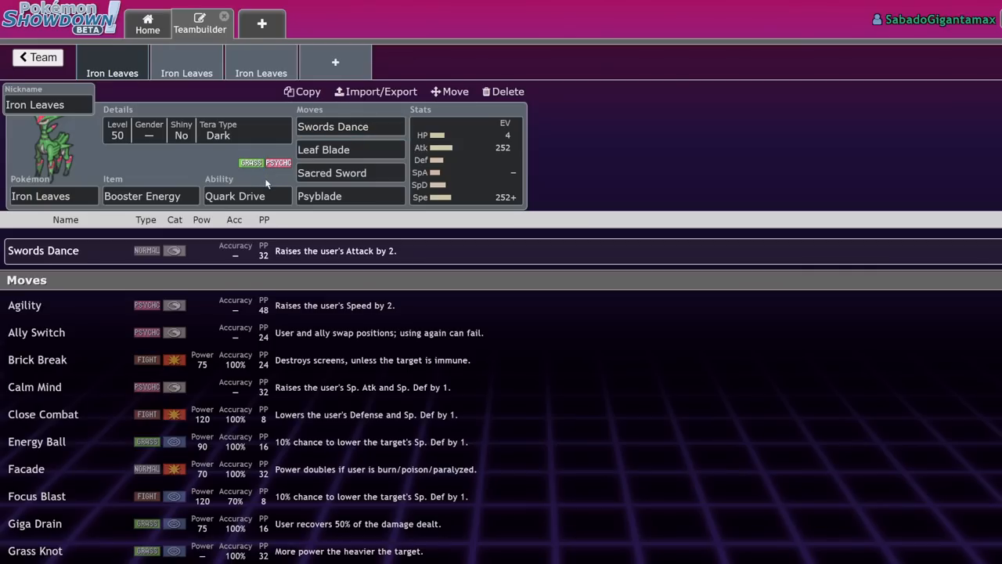
click(198, 128)
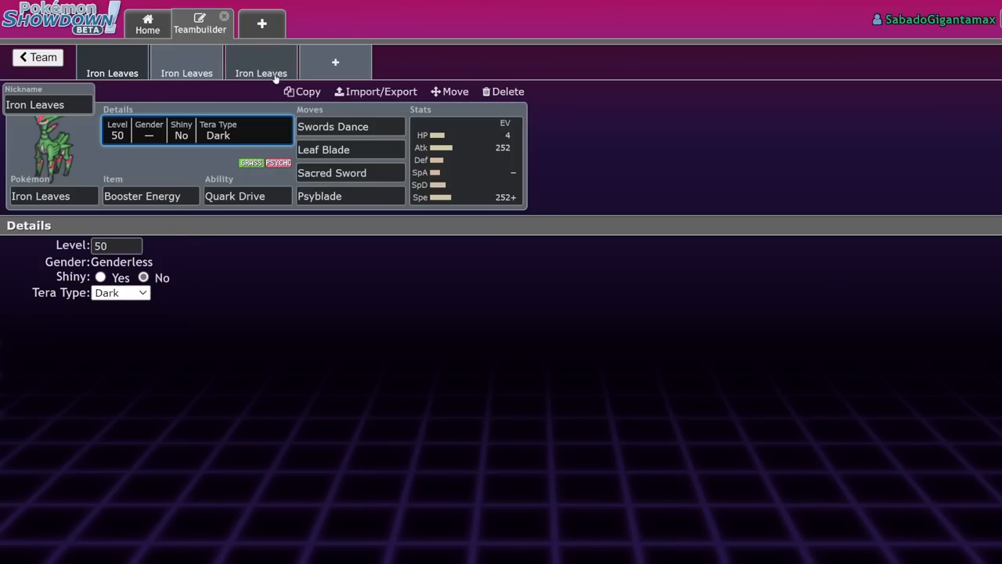
Show the Iron Leaves EV spread: Jolly, 4 HP, 252 Attack, 252 Speed.
click(351, 195)
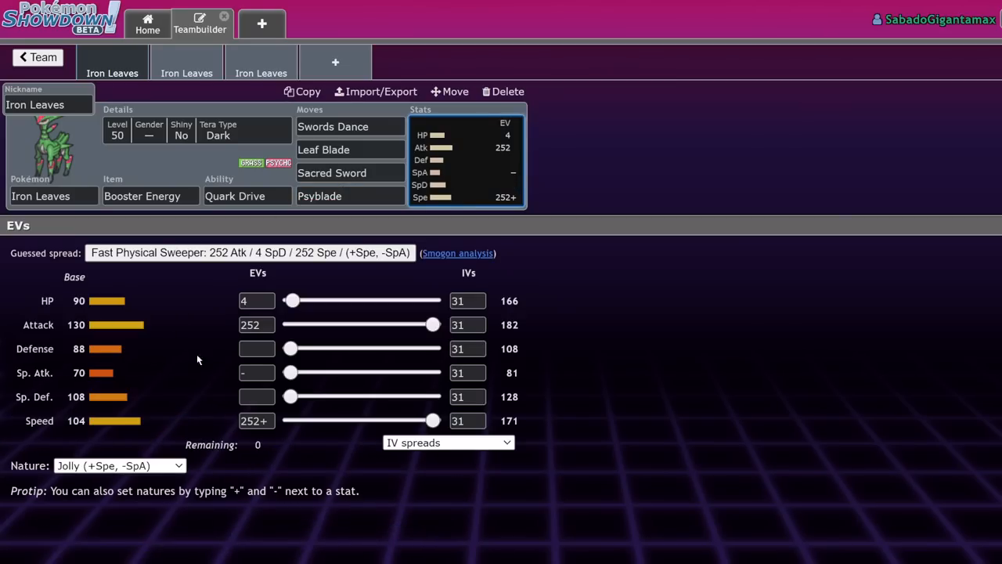
mouse_move(68, 401)
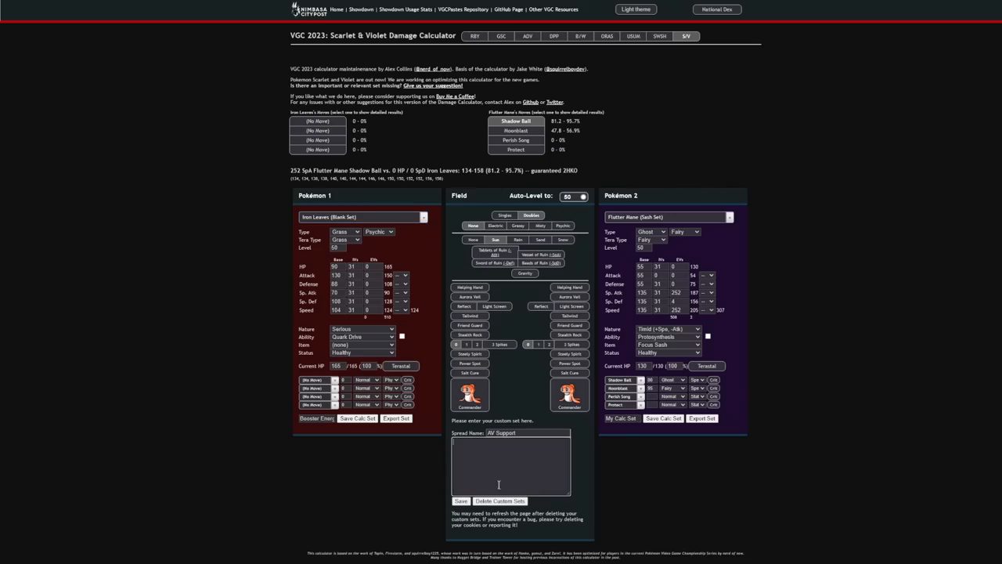
Load Iron Leaves (AV Support) against Flutter Mane and compare Shadow Ball and Leaf Blade damage results.
click(363, 216)
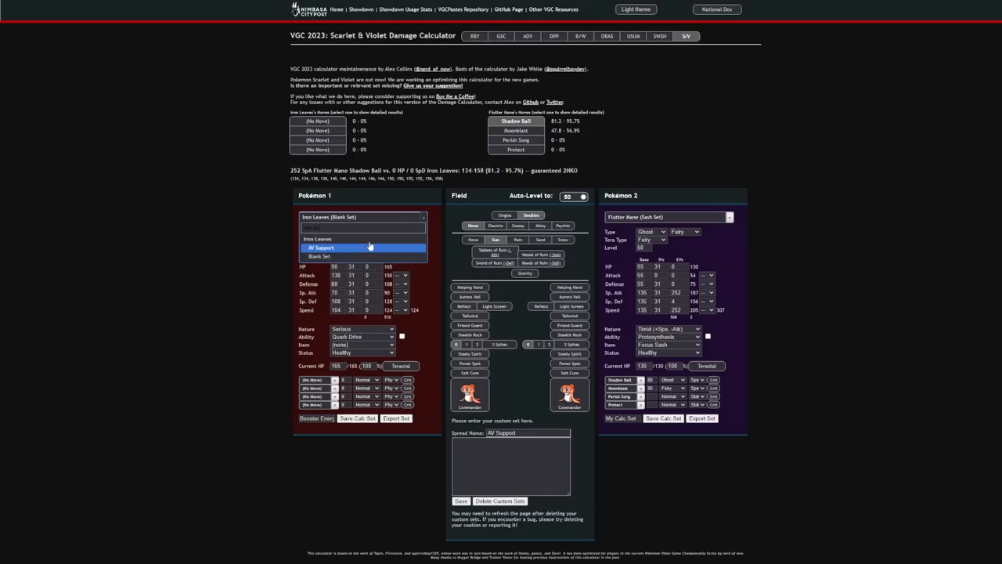
click(321, 247)
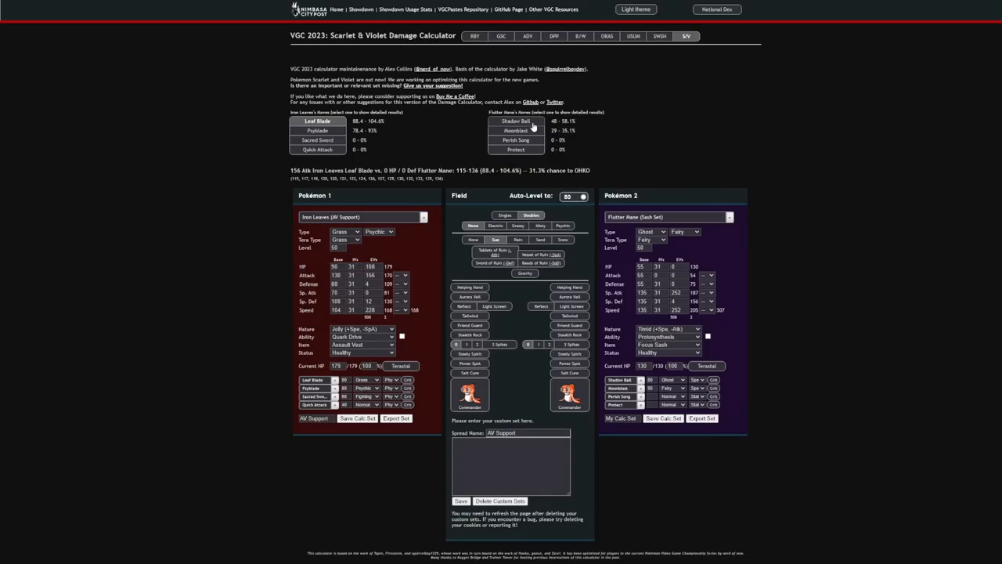
click(517, 122)
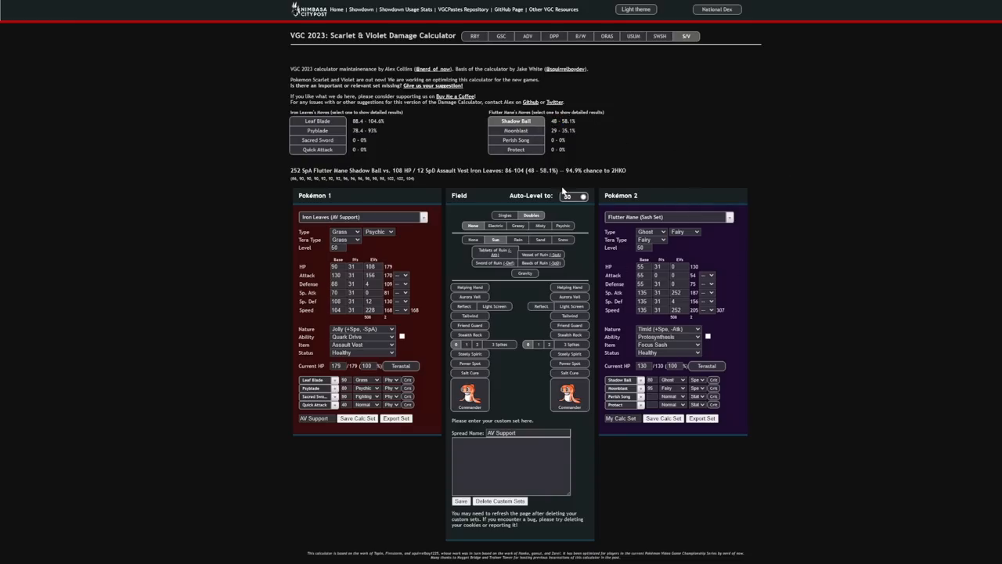
mouse_move(868, 137)
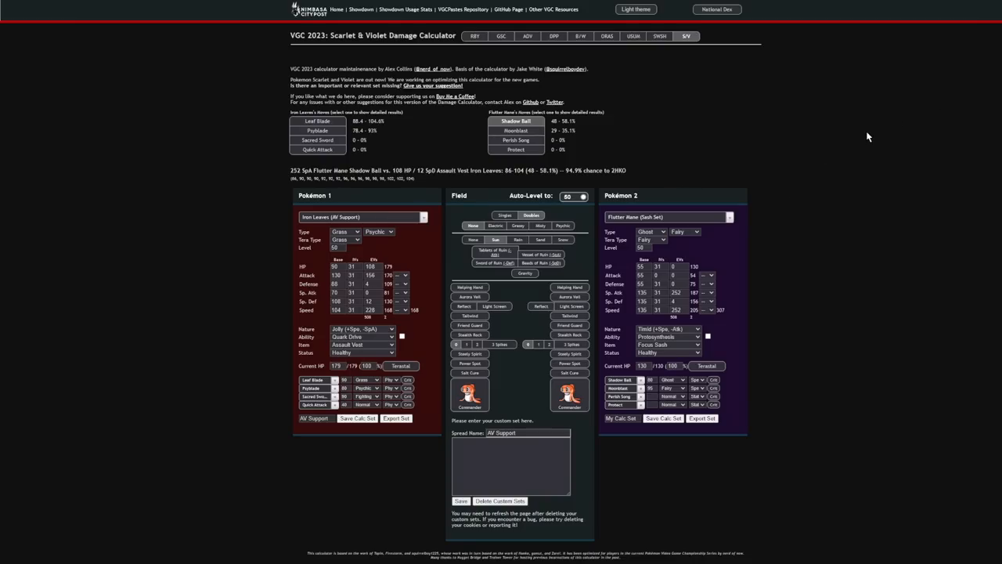
mouse_move(407, 357)
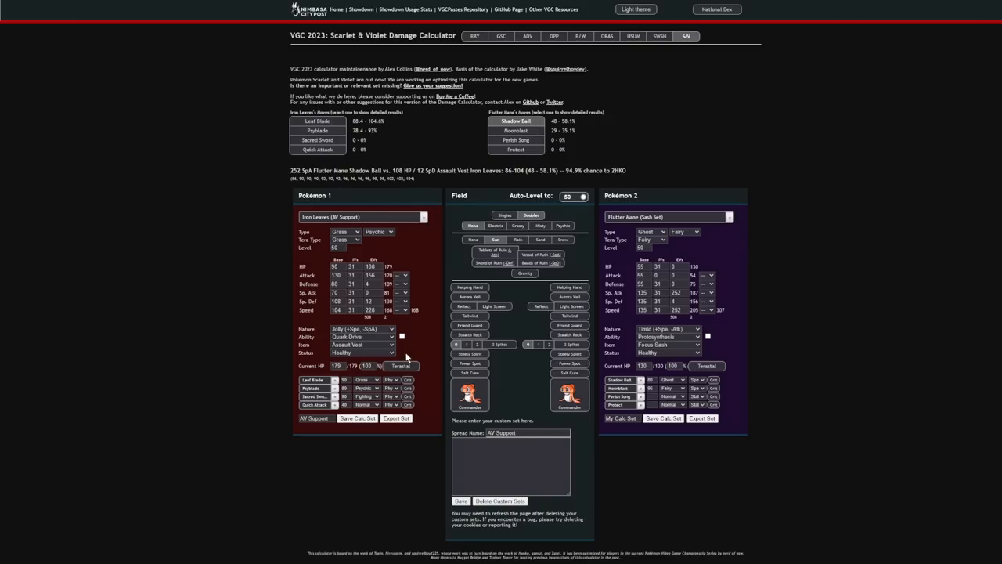
click(316, 121)
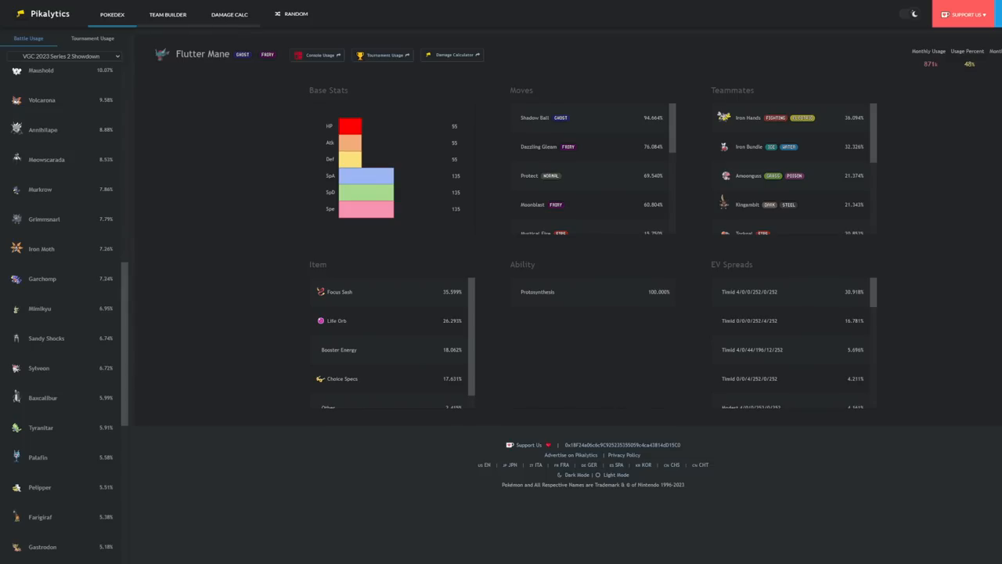
click(454, 53)
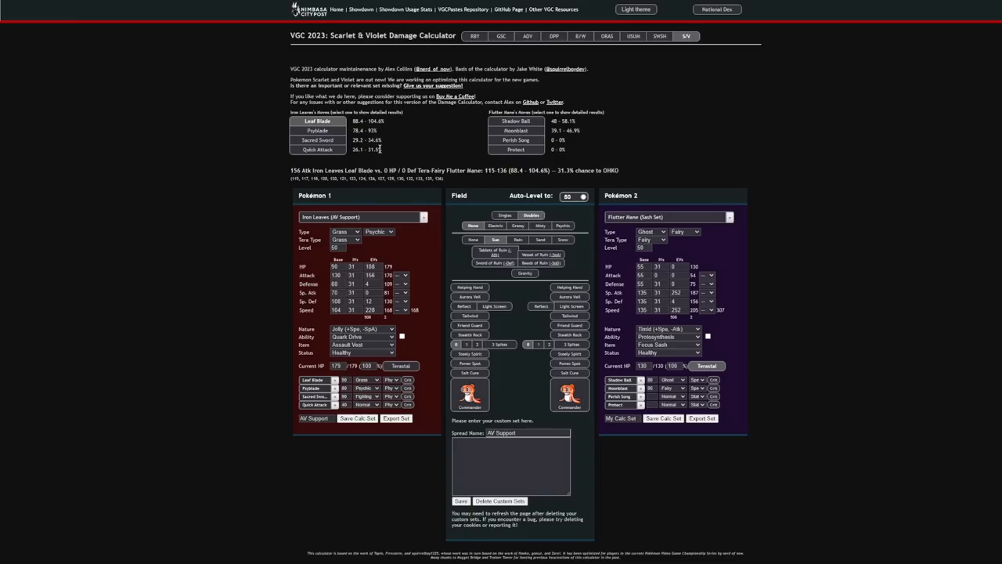
mouse_move(354, 150)
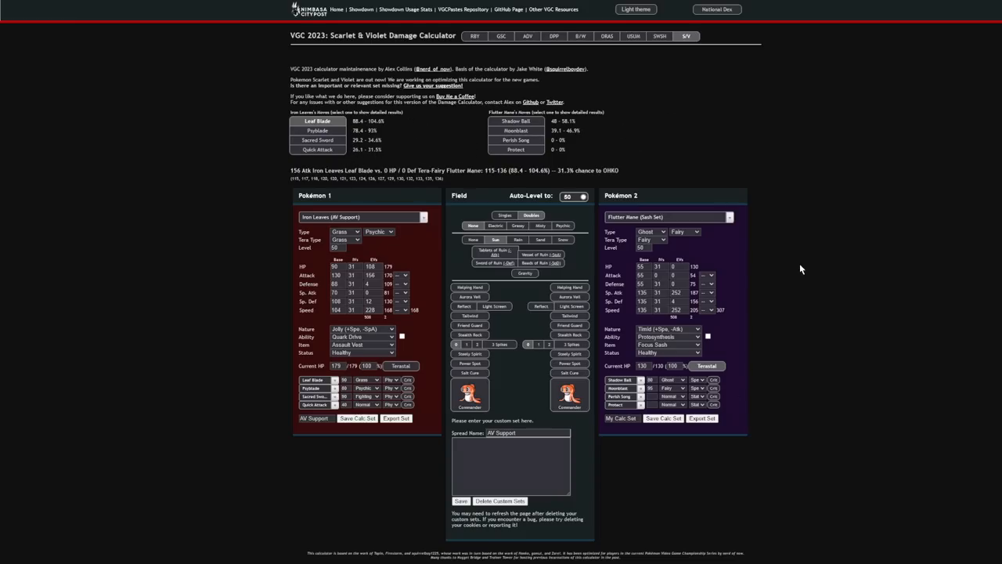
Load Iron Bundle's Booster Energy set, check Freeze-Dry, then Leaf Blade with Iron Bundle's Terastallization off.
click(666, 216)
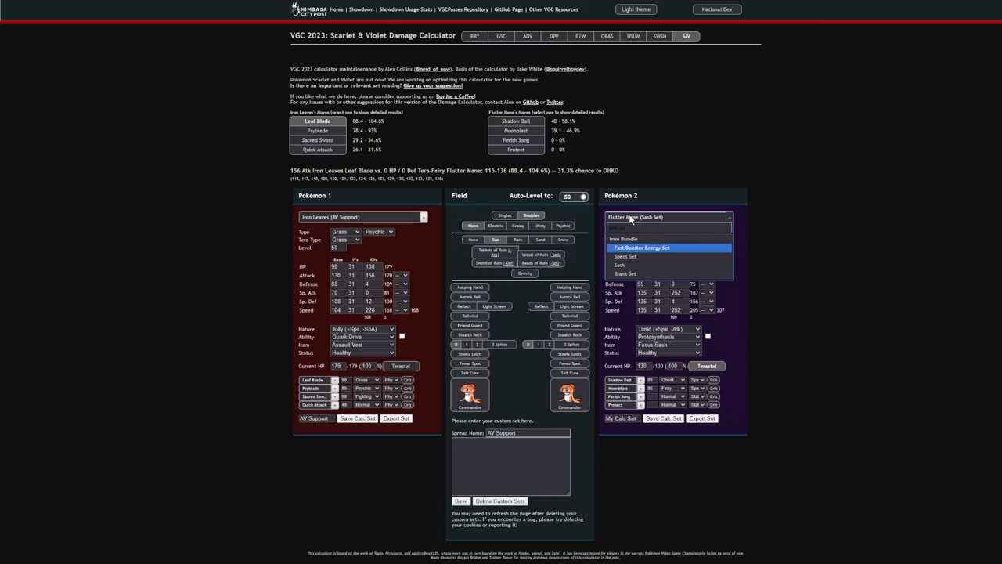
mouse_move(655, 264)
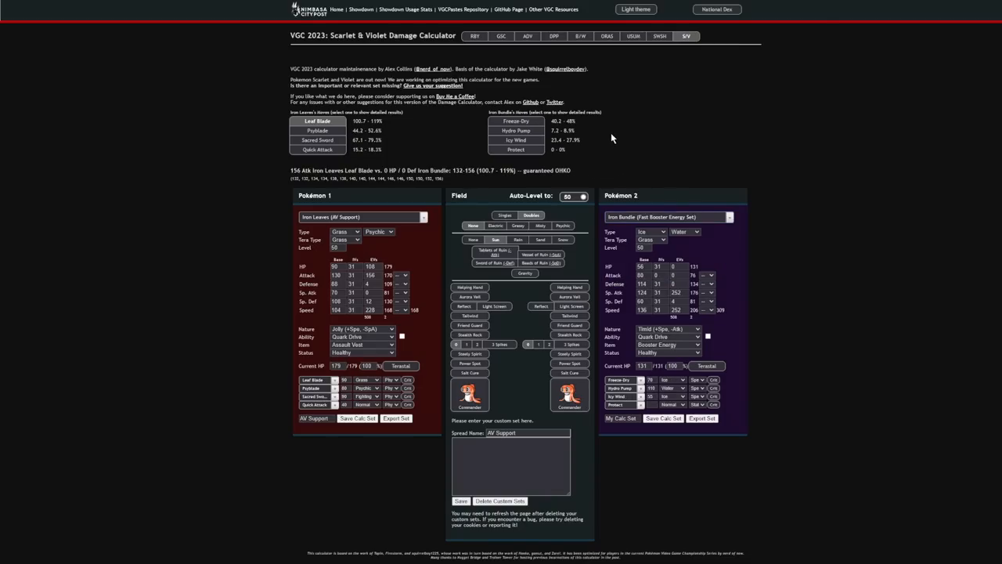
click(515, 121)
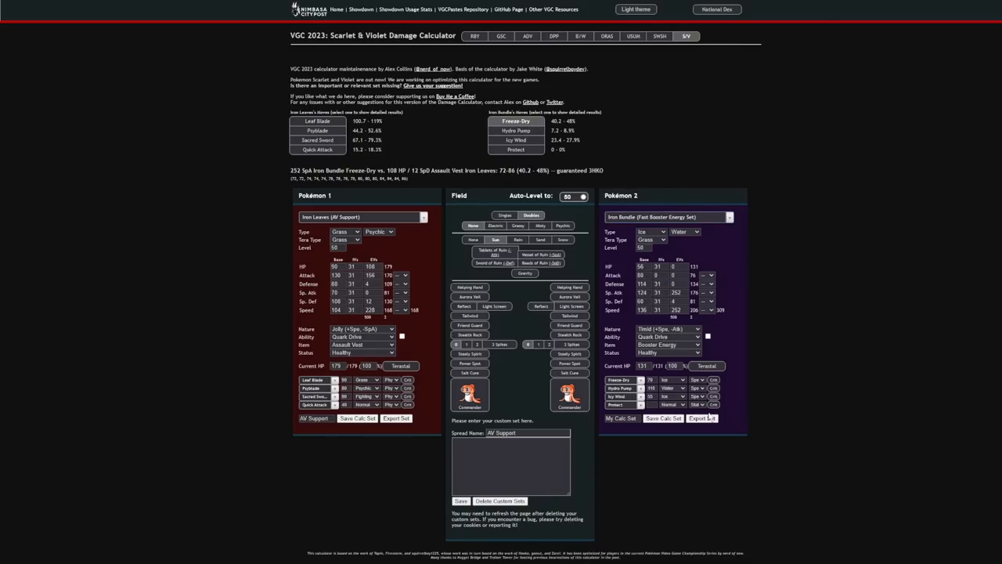
mouse_move(666, 272)
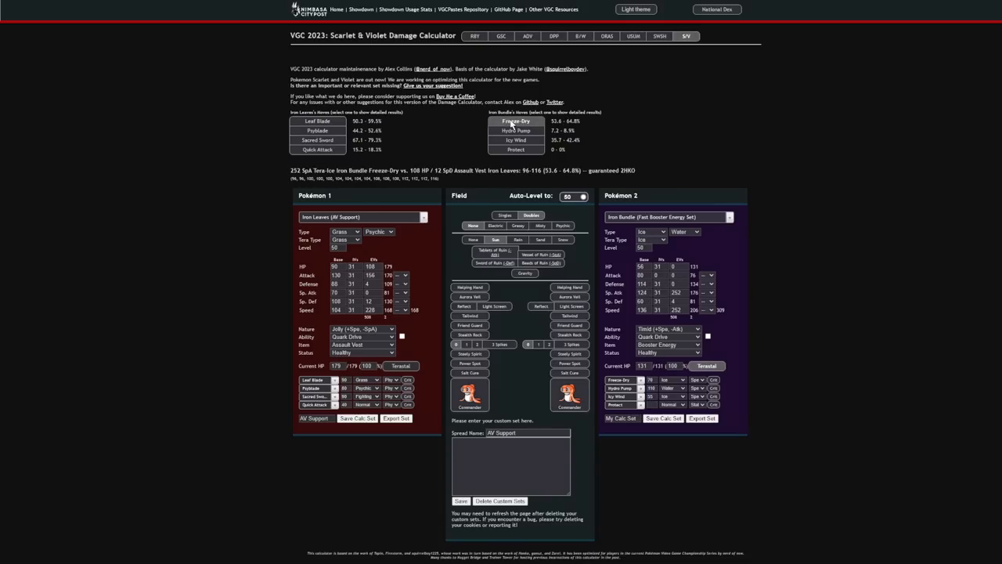
click(517, 139)
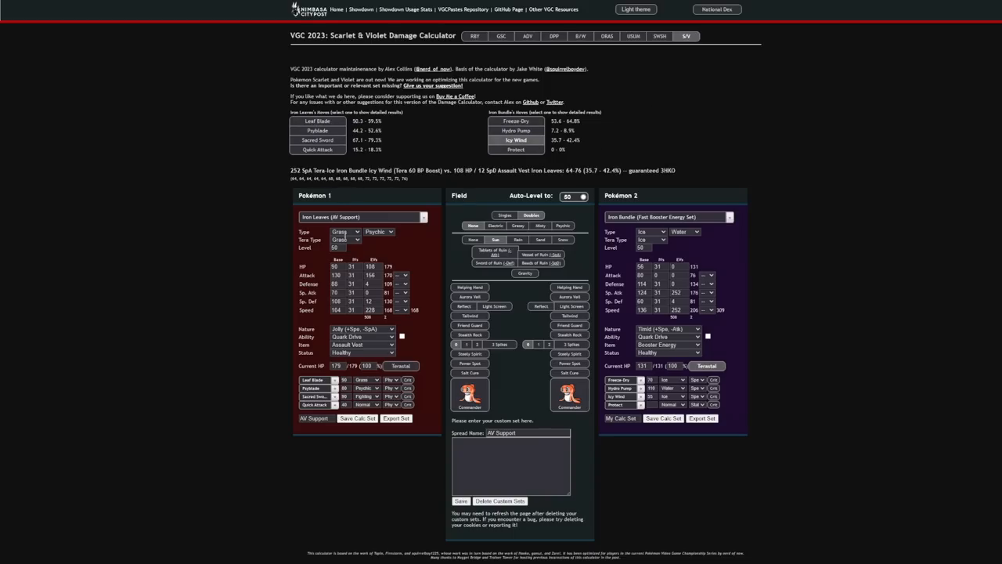
click(316, 121)
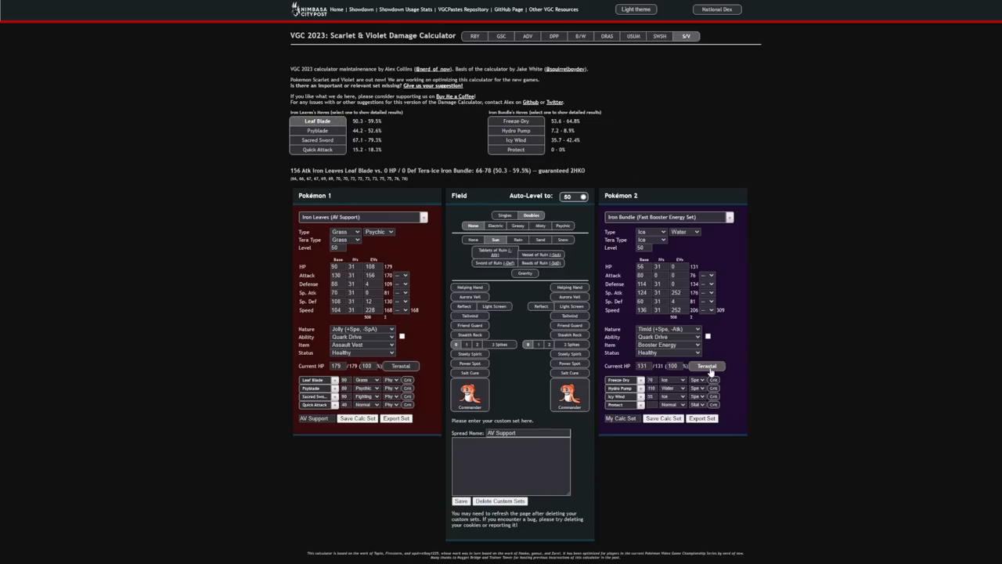
click(706, 366)
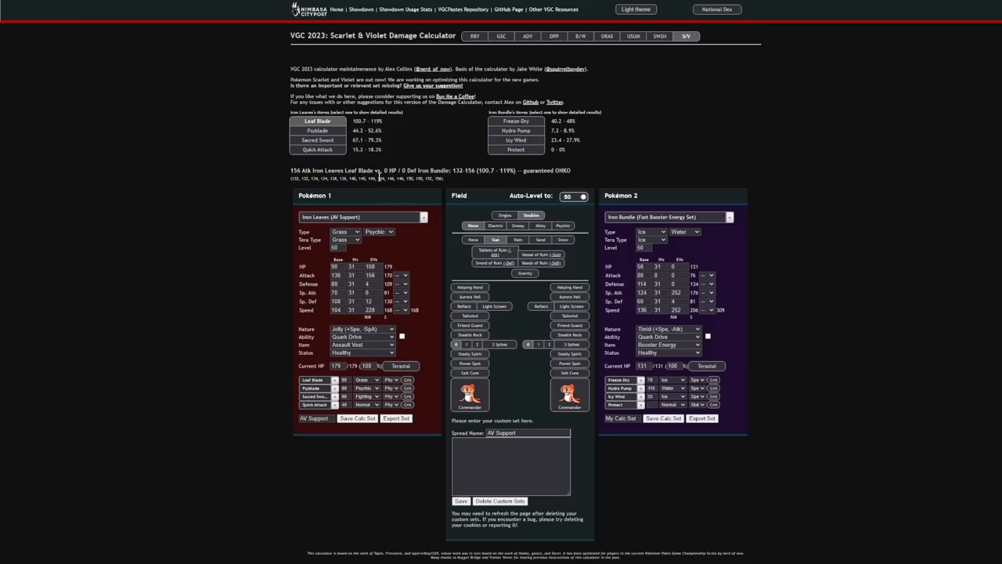
mouse_move(644, 91)
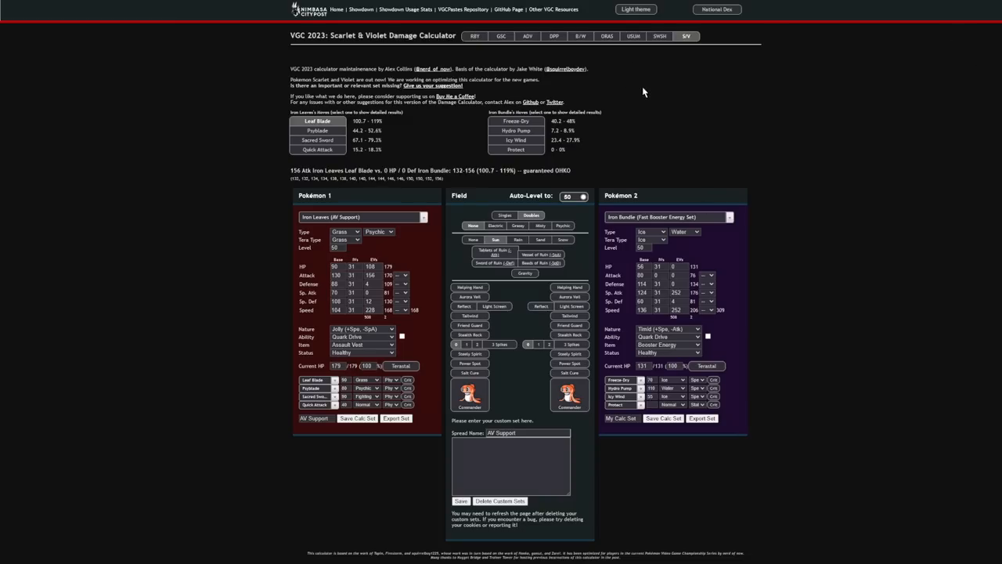
mouse_move(657, 203)
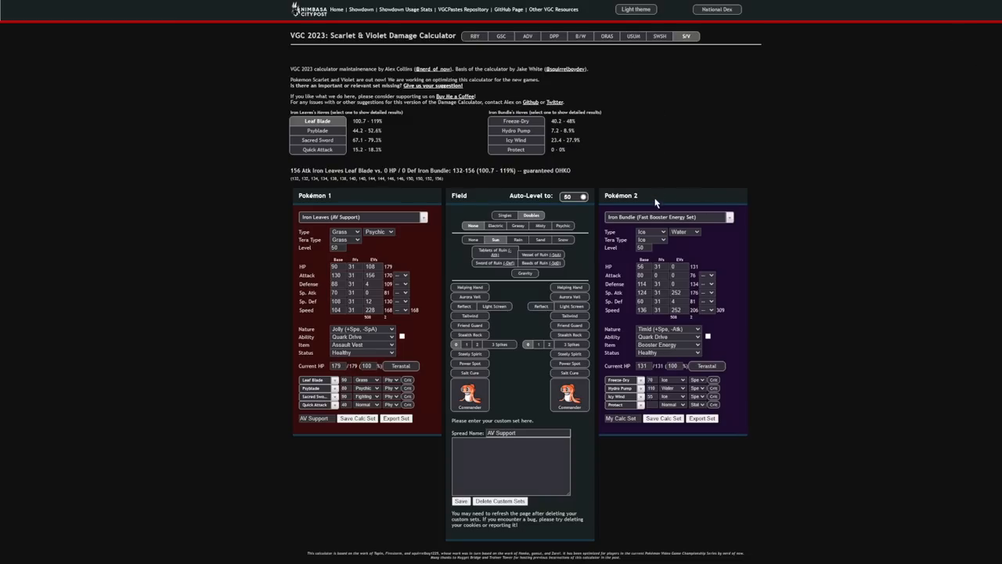
mouse_move(650, 226)
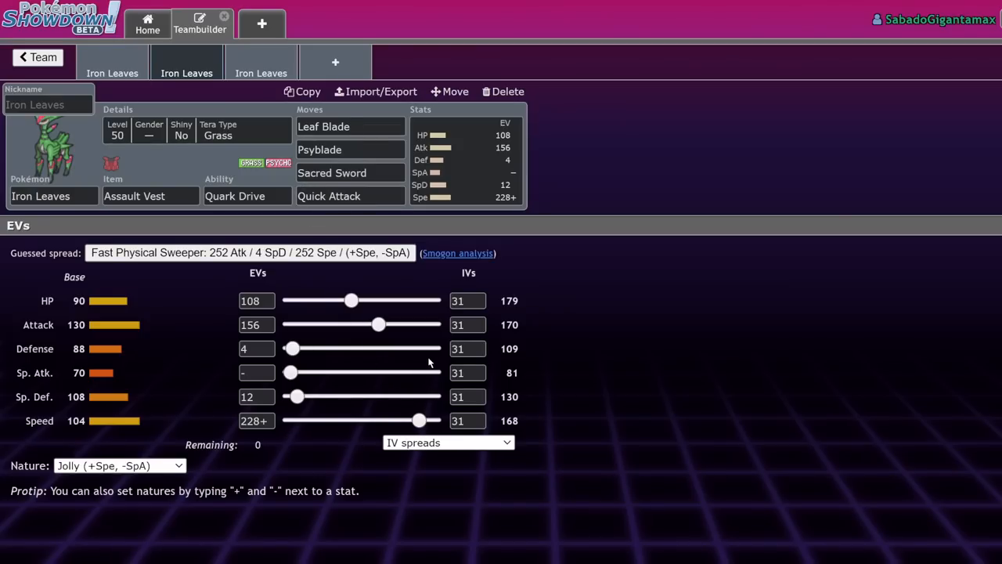
View the Booster Energy Iron Leaves set, then add a new empty Pokémon slot.
click(247, 195)
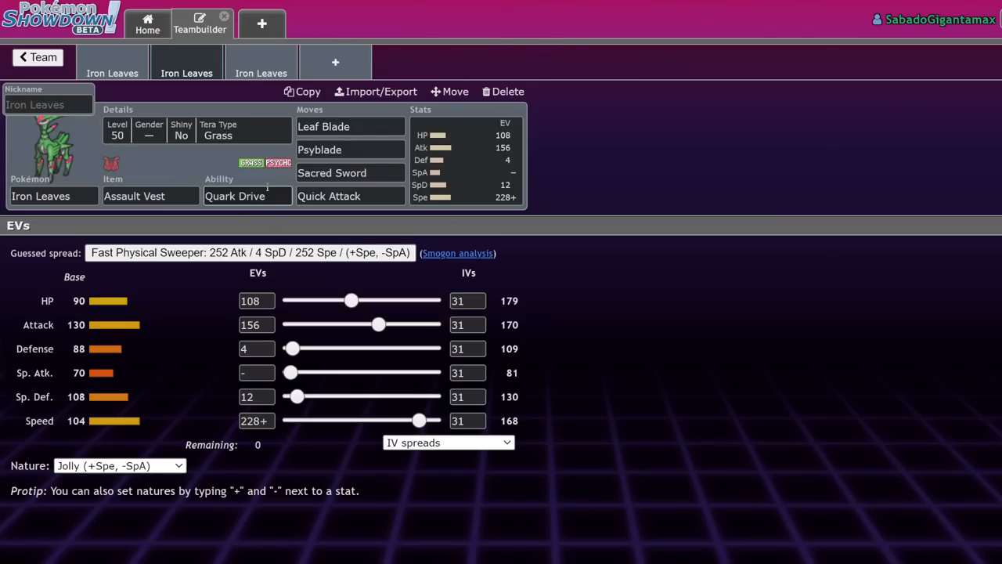
click(186, 63)
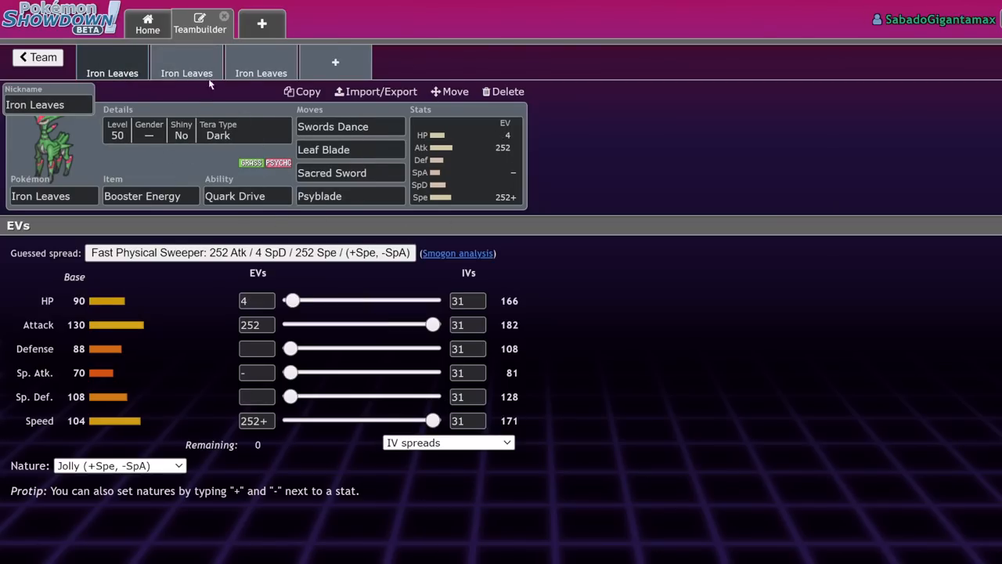
click(187, 63)
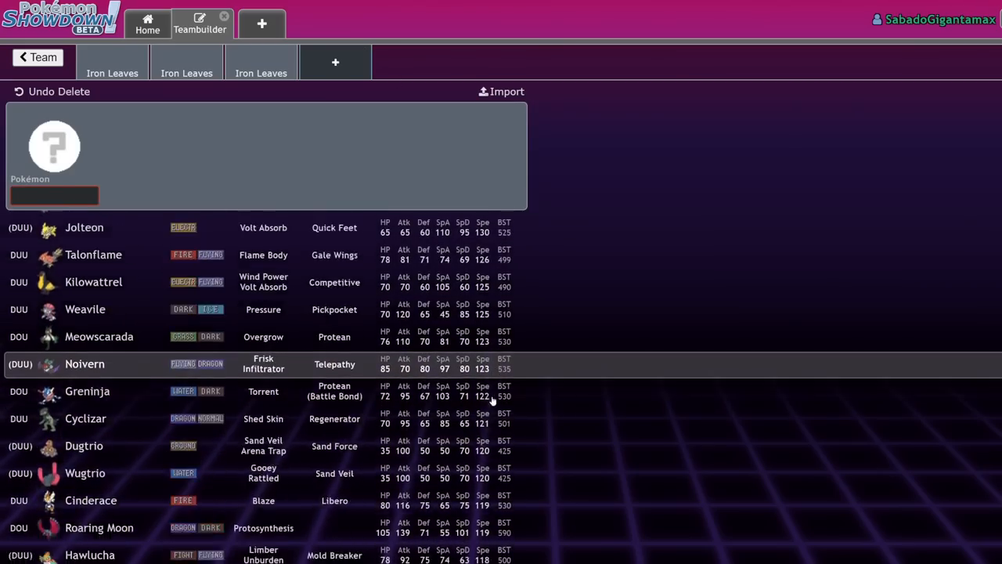
Scroll down through the Pokémon species list before returning to the Assault Vest set.
scroll(down, 3)
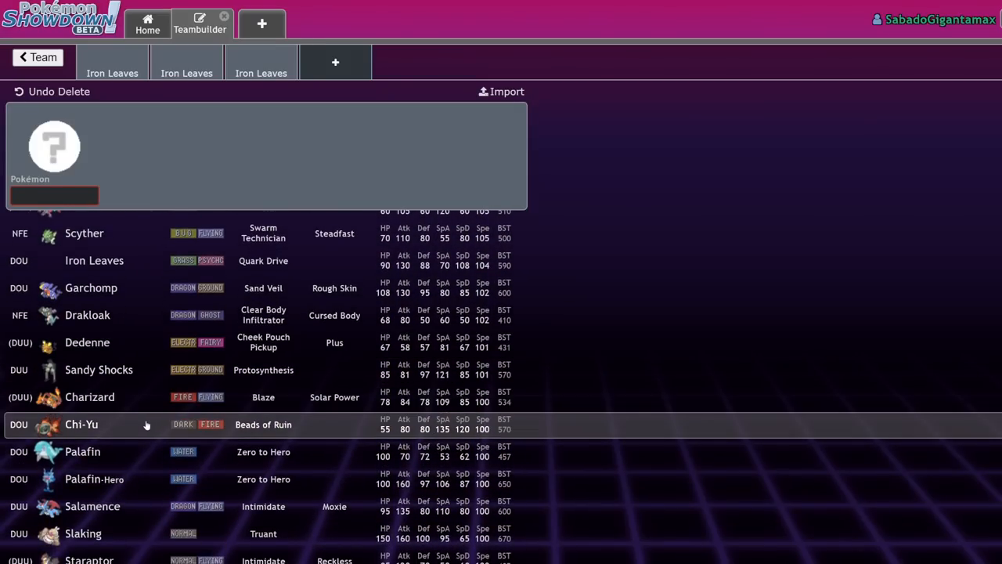
mouse_move(102, 479)
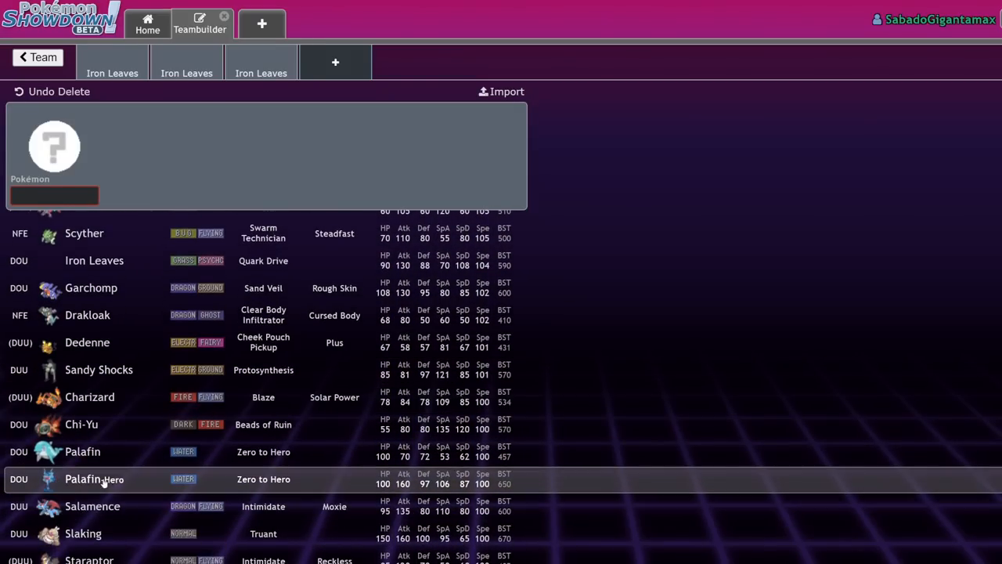
scroll(down, 3)
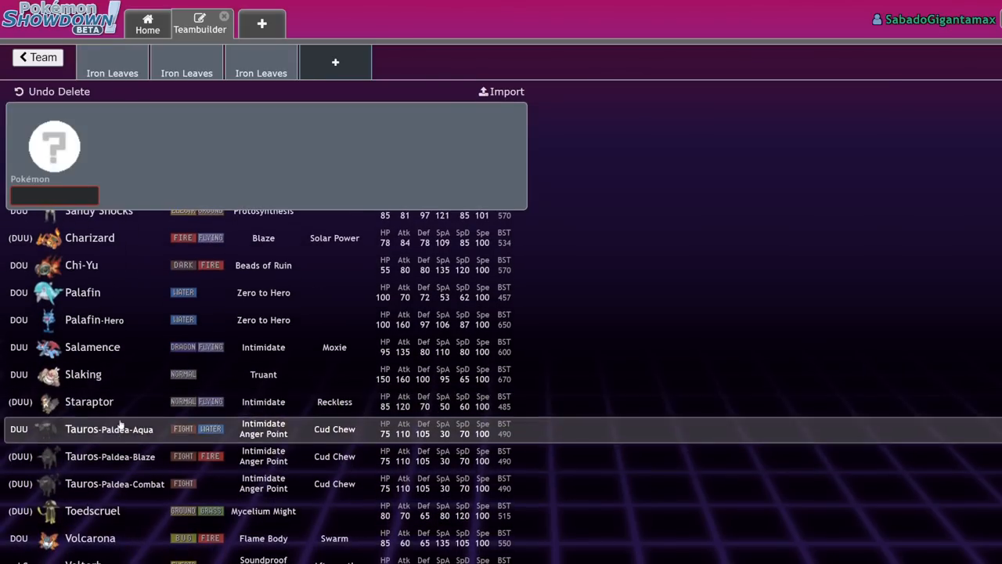
scroll(down, 3)
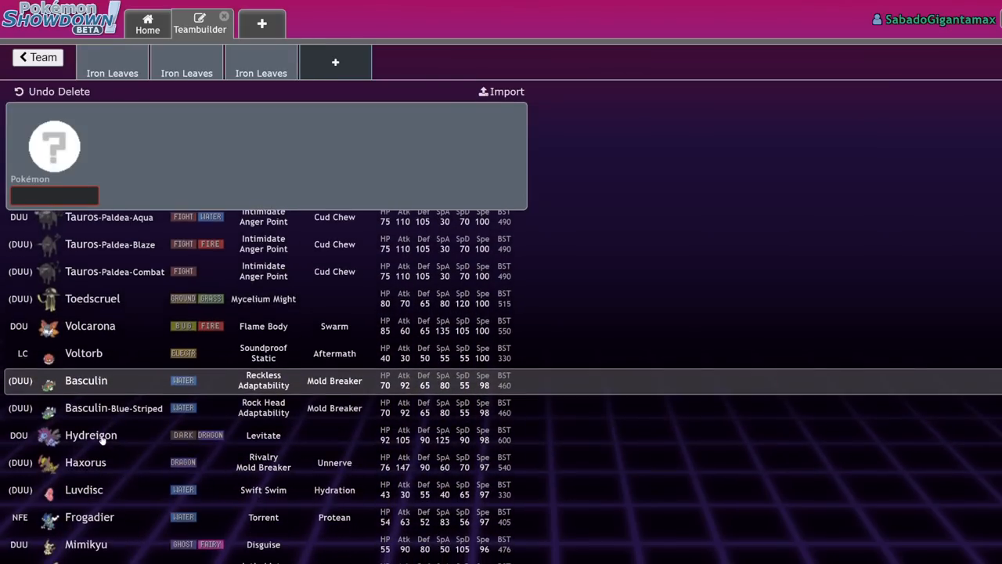
scroll(down, 3)
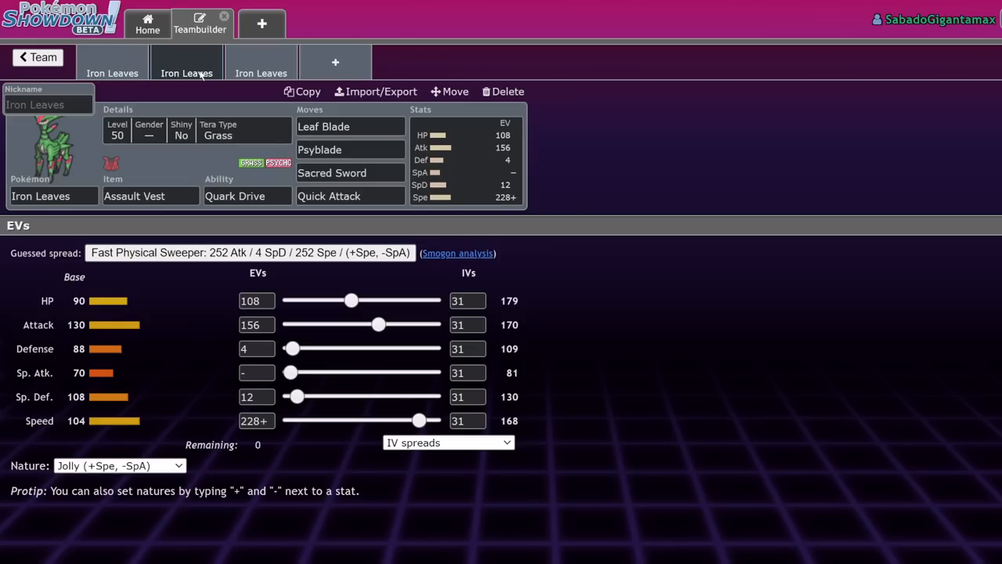
mouse_move(173, 148)
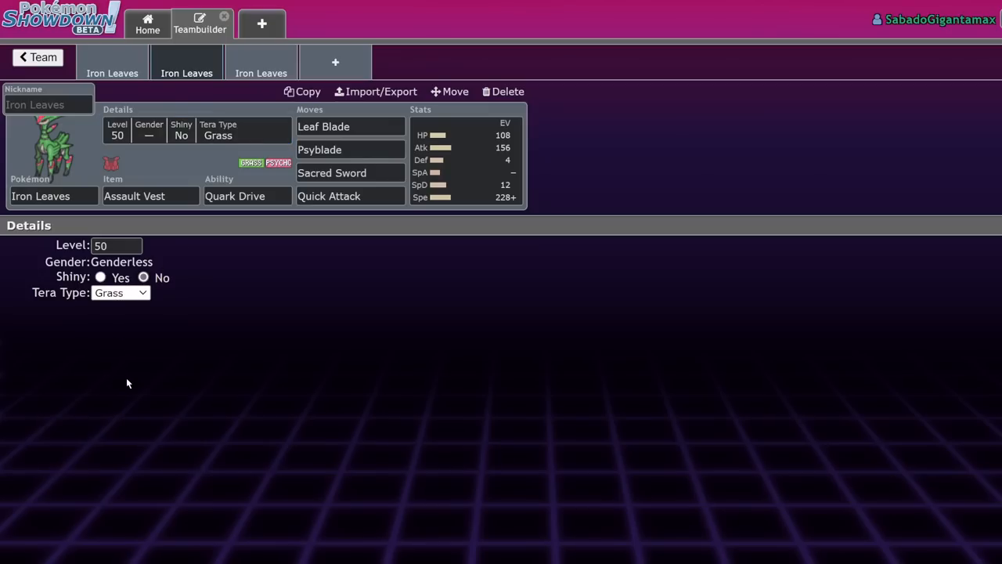
Give the Assault Vest Iron Leaves Tera type Fighting, then view the Booster Energy set.
click(332, 172)
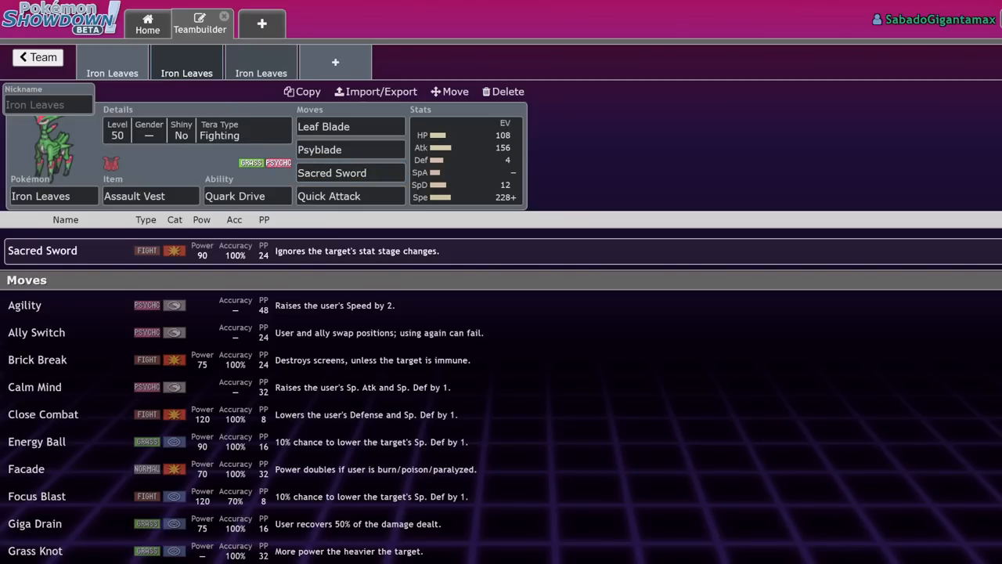
click(260, 63)
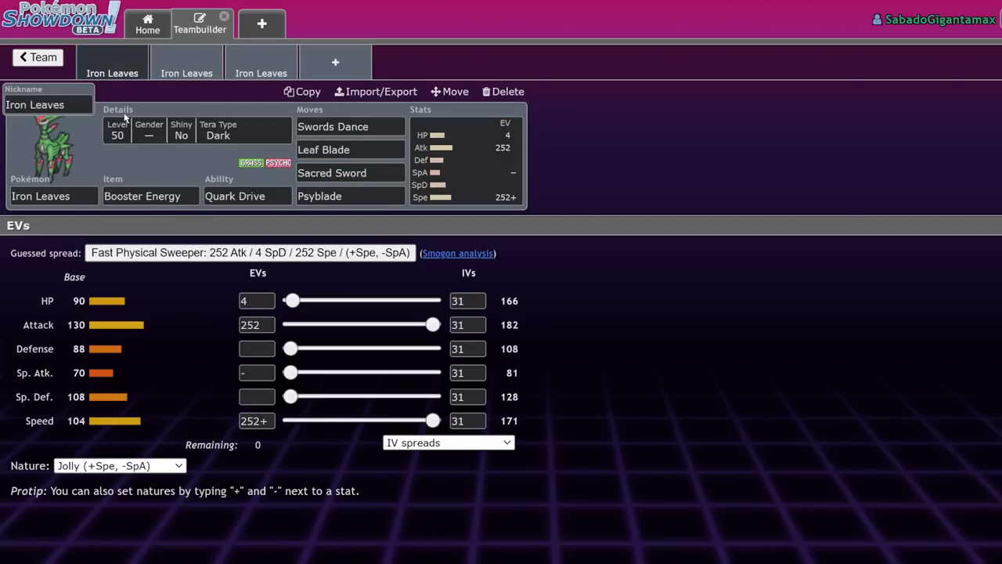
View the Focus Sash Iron Leaves set and bring up its fourth move slot, Psyblade.
click(260, 63)
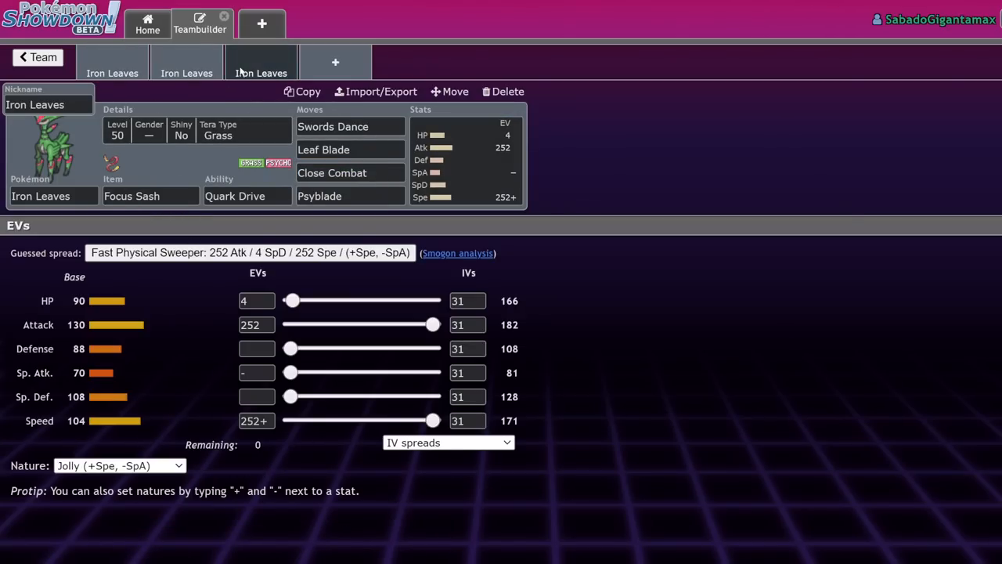
click(150, 196)
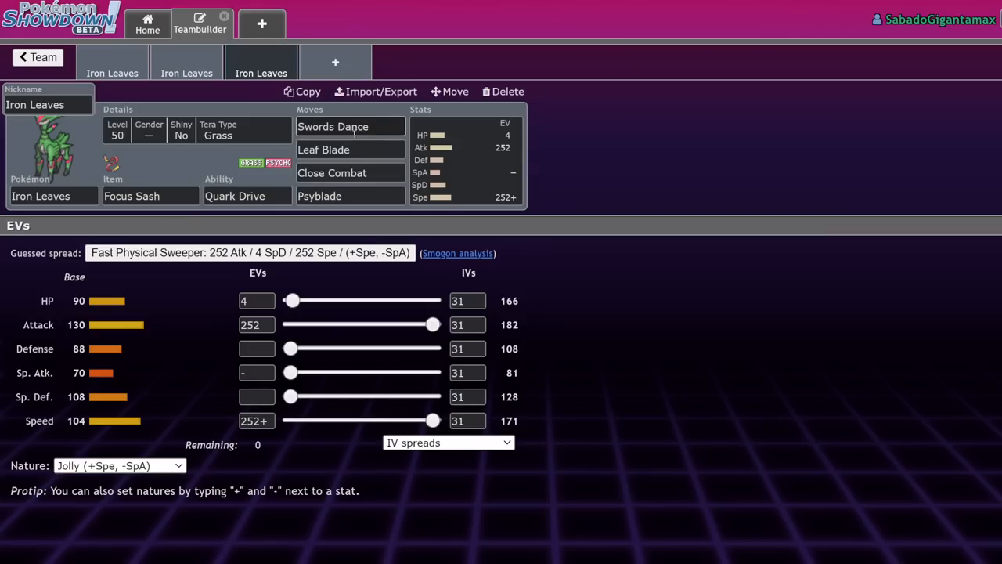
click(350, 195)
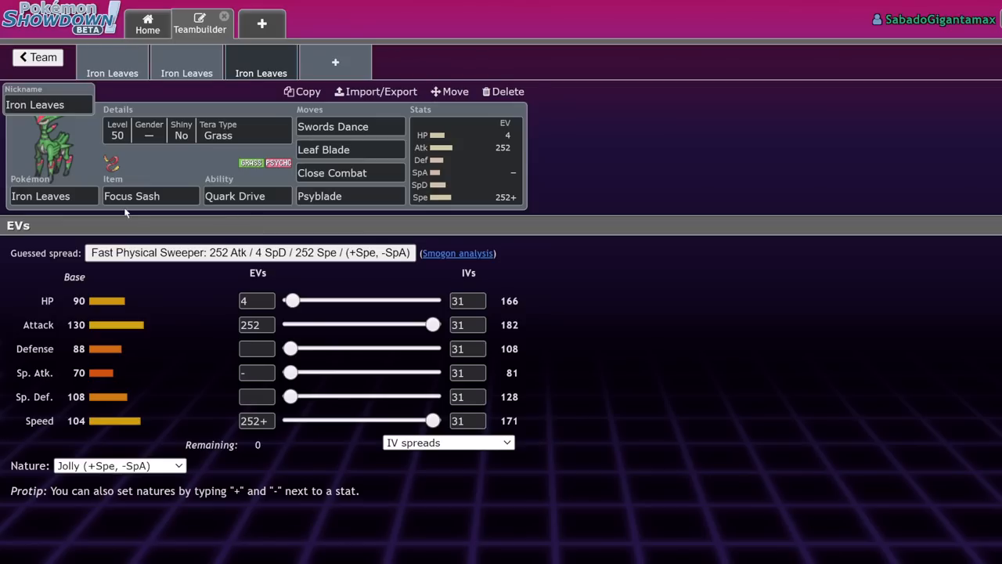
mouse_move(583, 169)
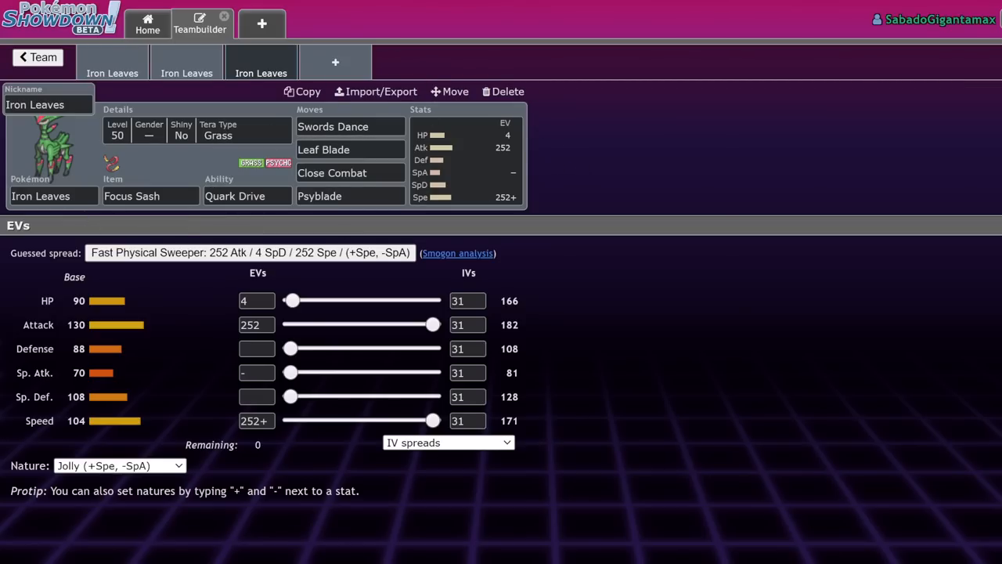
mouse_move(501, 179)
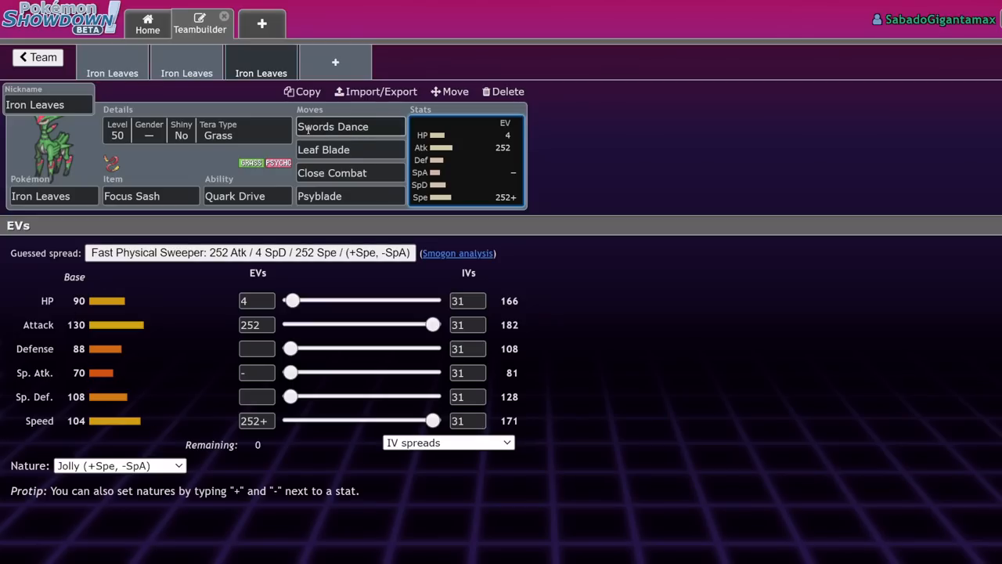
click(351, 196)
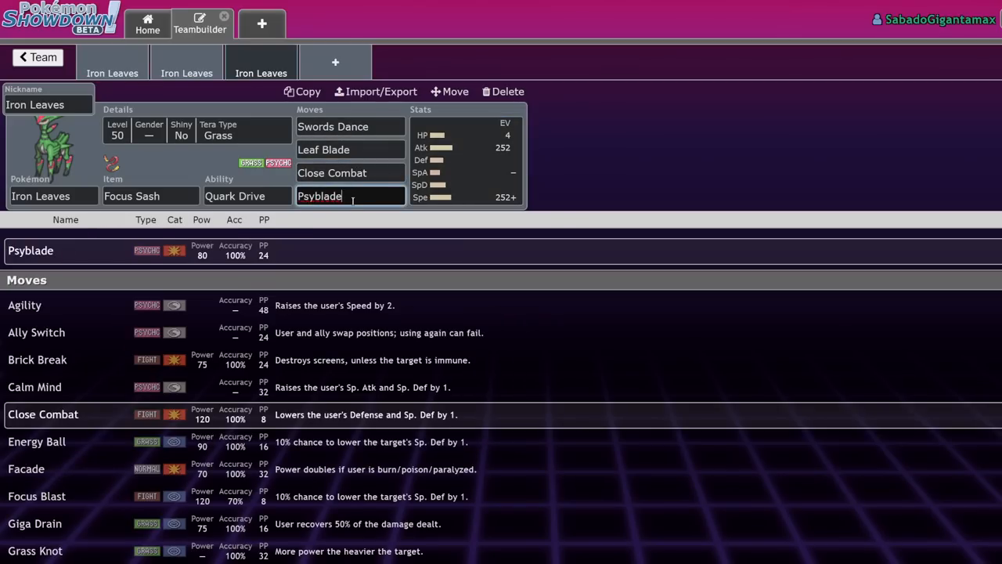
Keep Psyblade on the Focus Sash set; make Trailblaze the Assault Vest set's last move.
text(psycho)
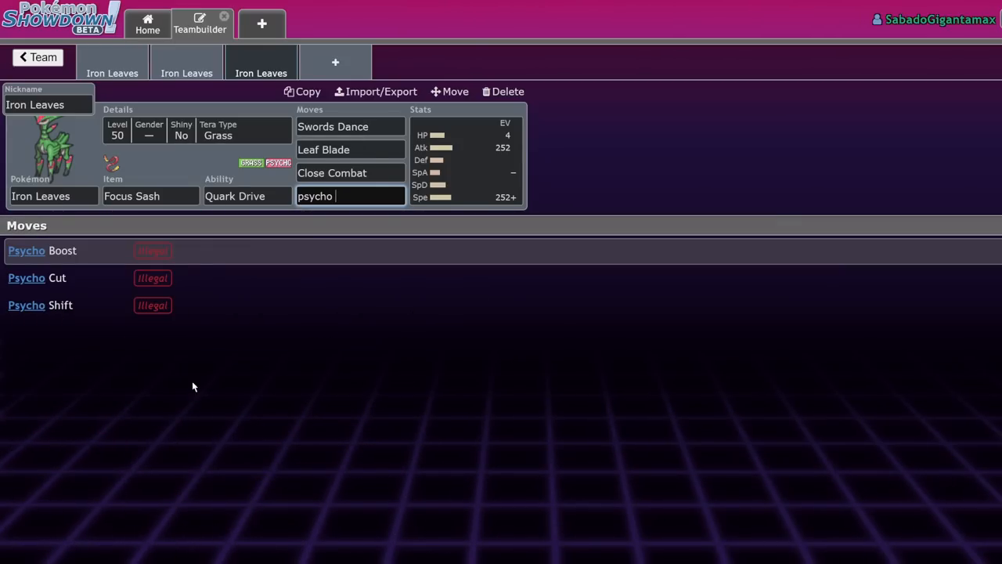
click(26, 277)
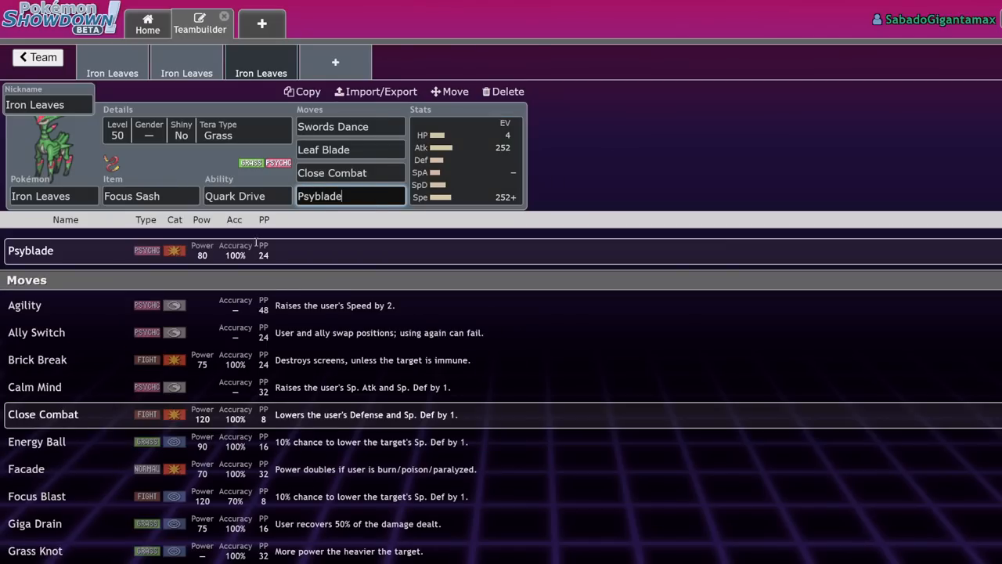
scroll(down, 3)
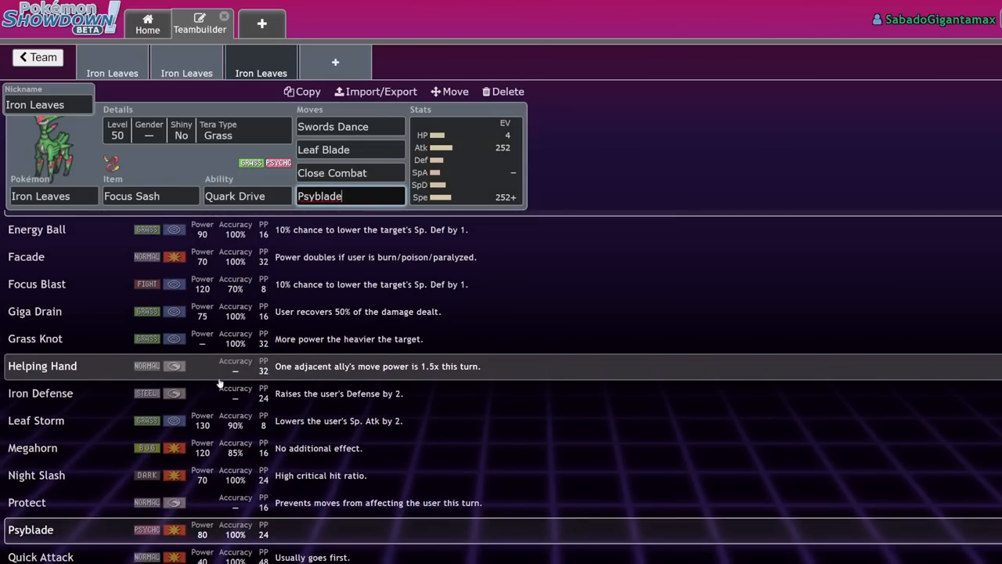
scroll(down, 3)
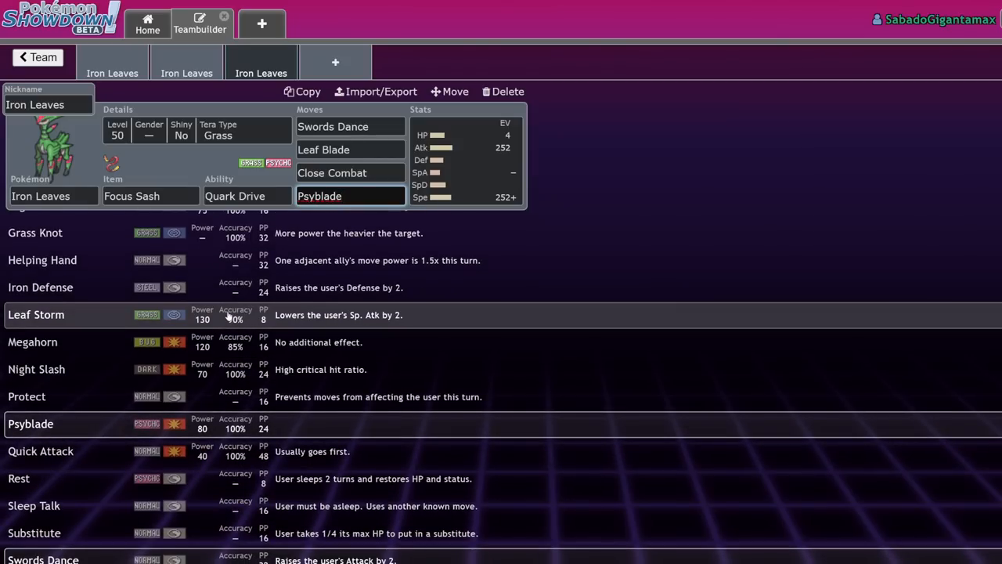
scroll(down, 3)
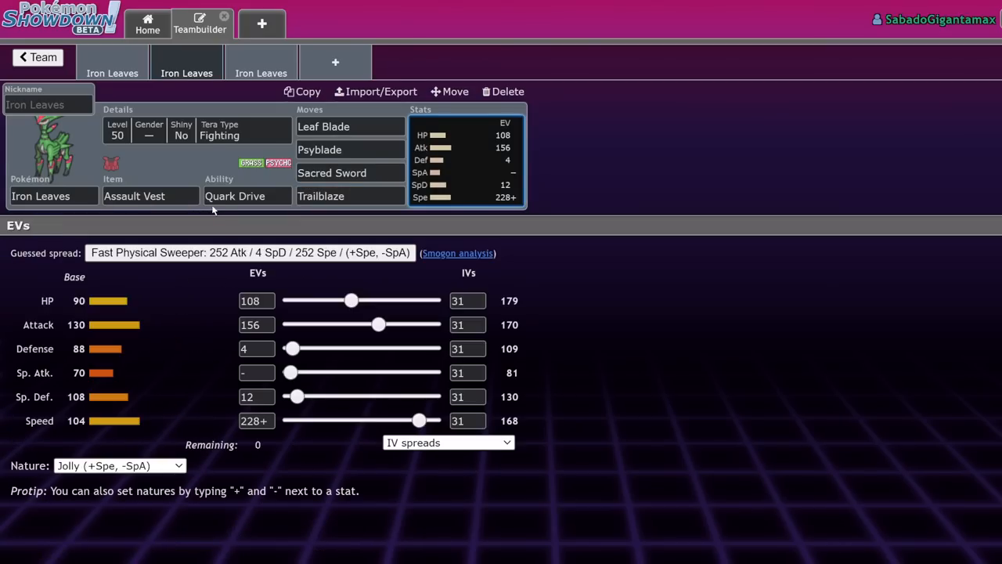
Replace Close Combat with Psyblade as the Focus Sash Iron Leaves set's third move.
click(186, 63)
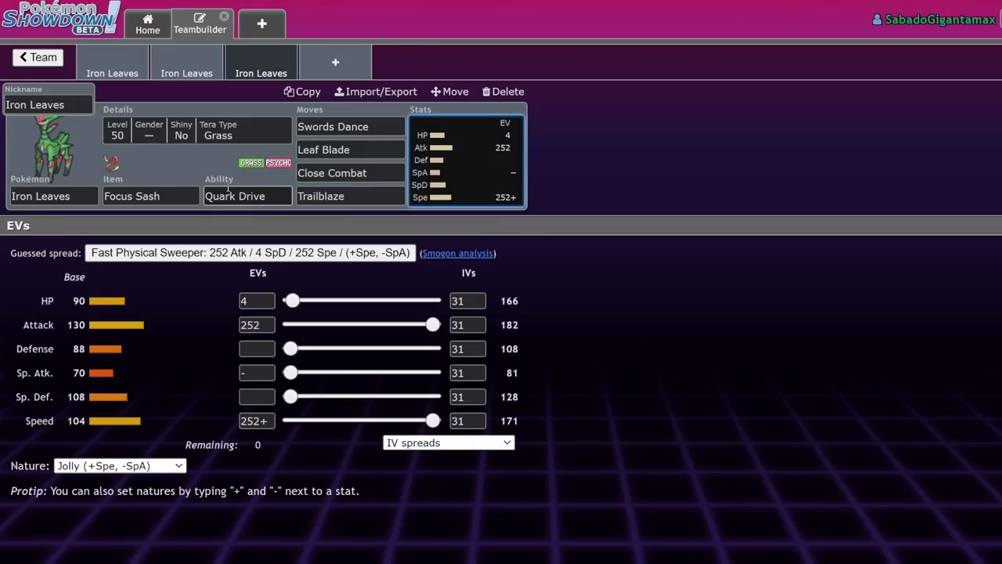
click(332, 173)
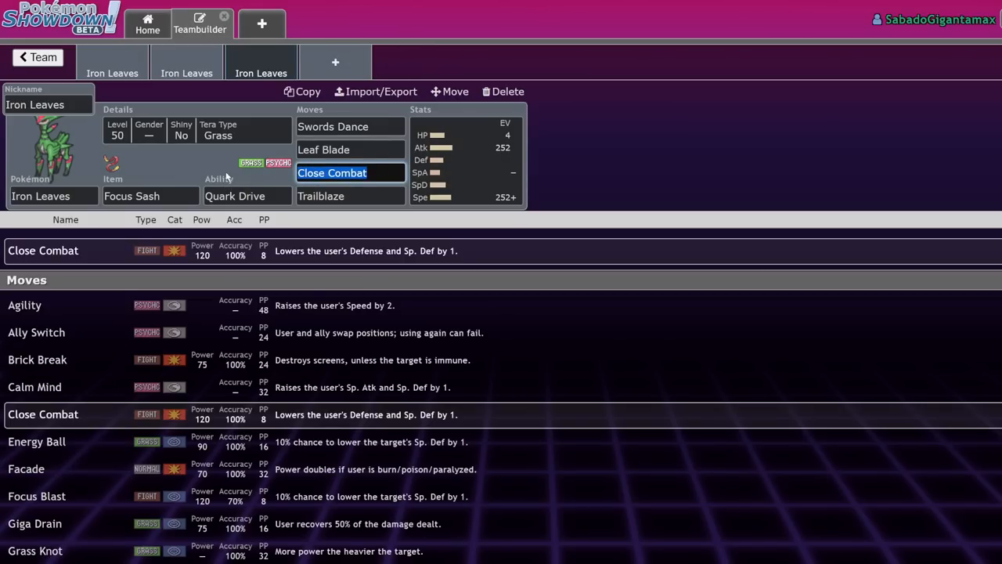
text(psy)
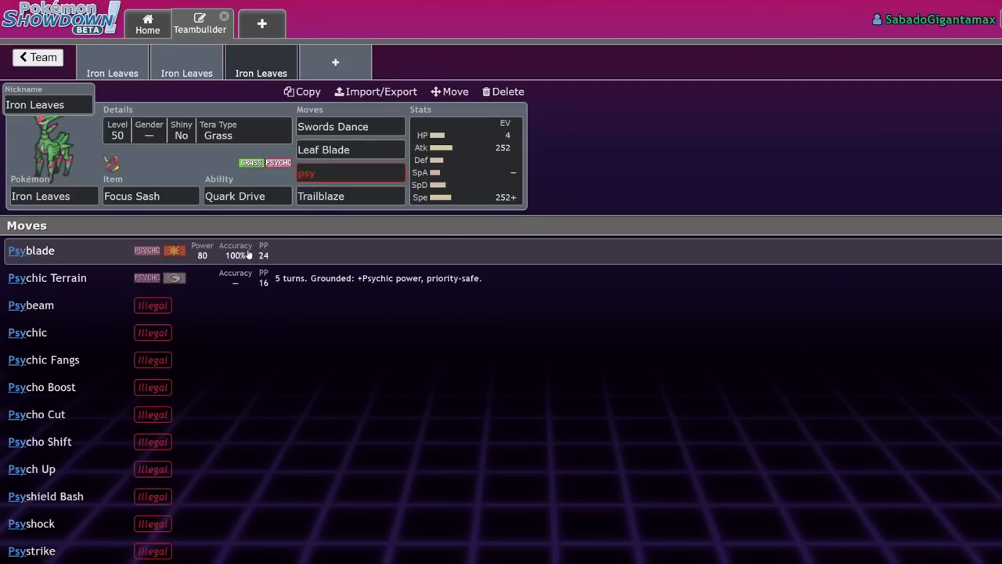
click(32, 251)
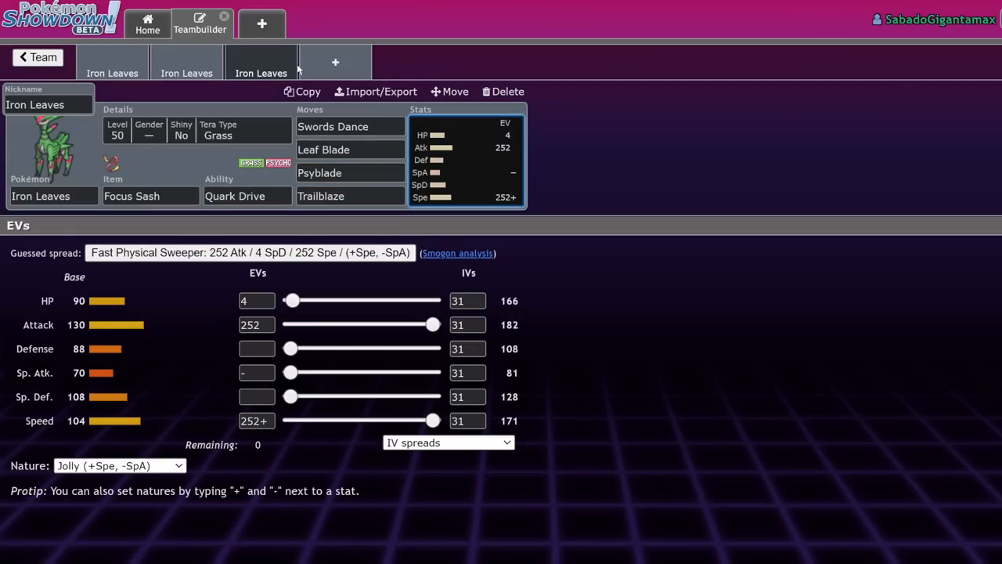
Review the Trailblaze fourth-move choices, then return to the Booster Energy set.
click(502, 91)
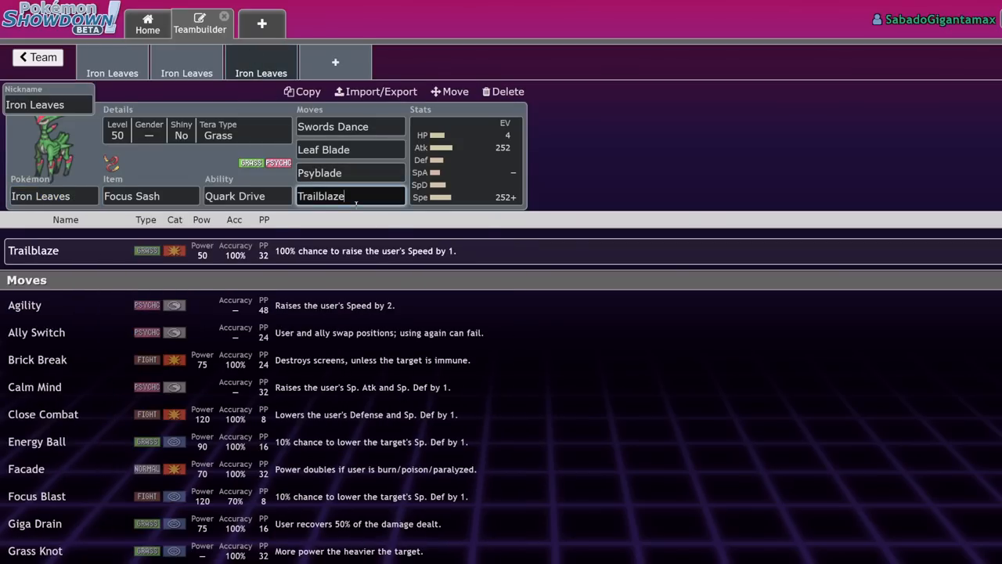
scroll(down, 3)
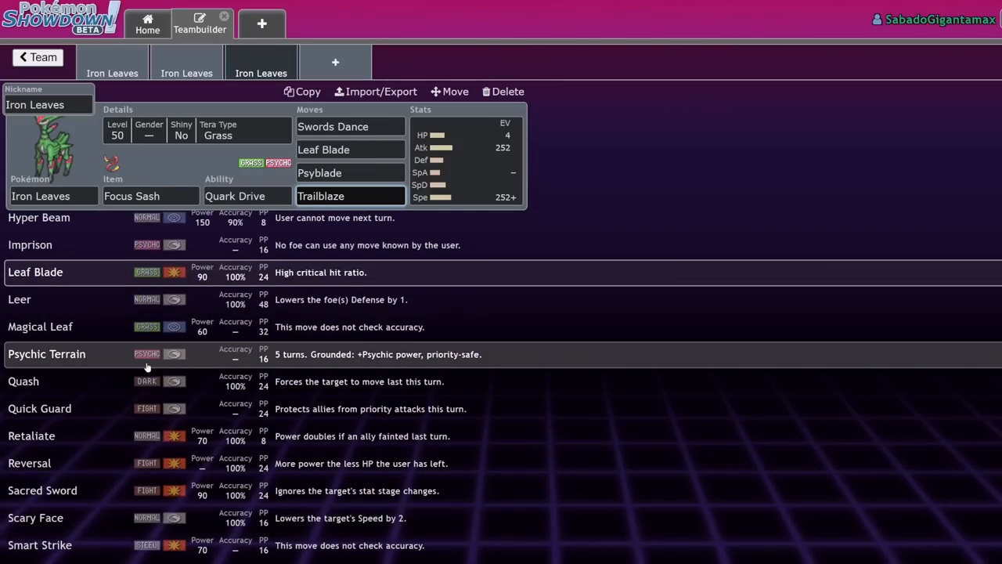
click(350, 196)
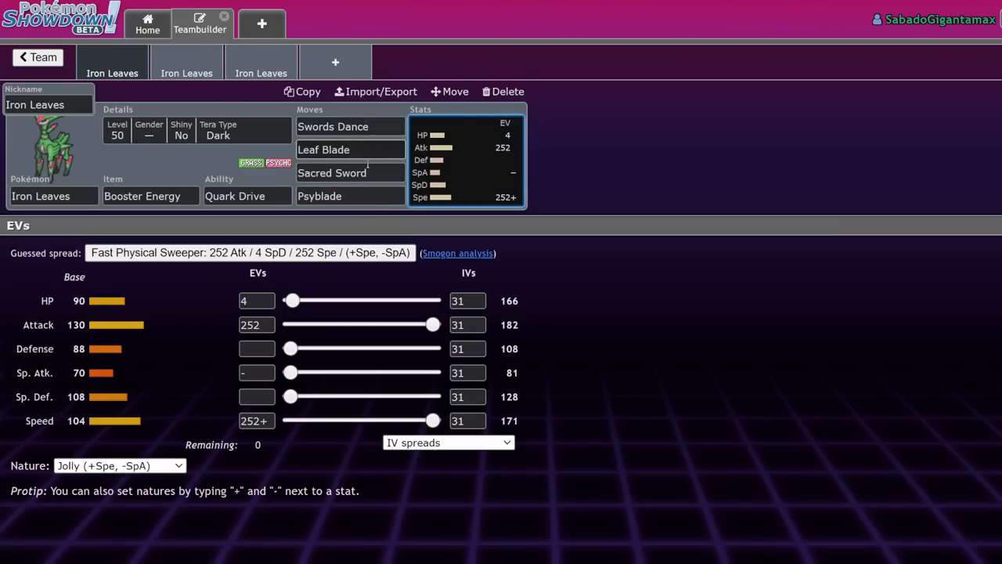
Swap Sacred Sword for Quash on the Booster Energy set and check its EV spread.
click(332, 173)
text(Quash)
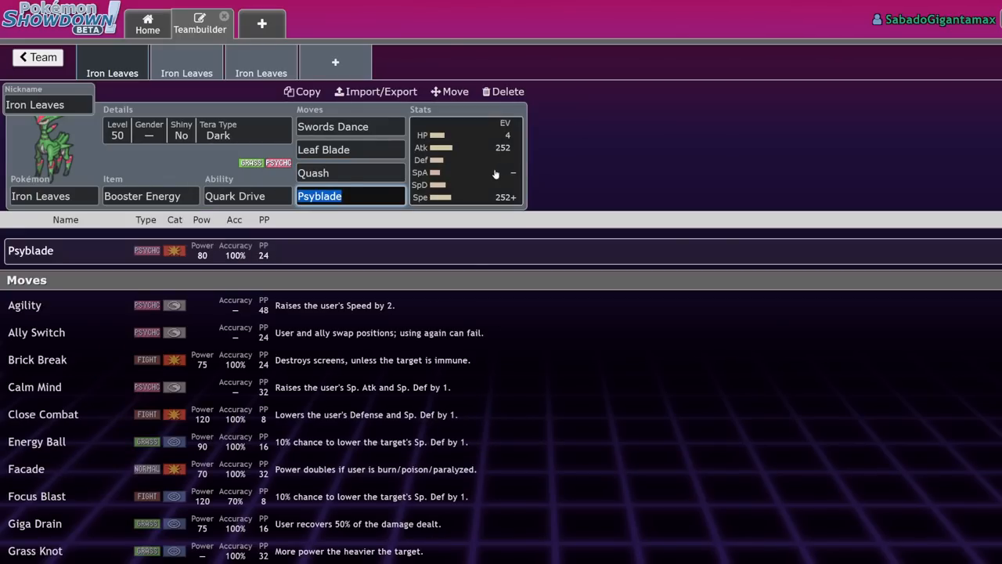
click(467, 172)
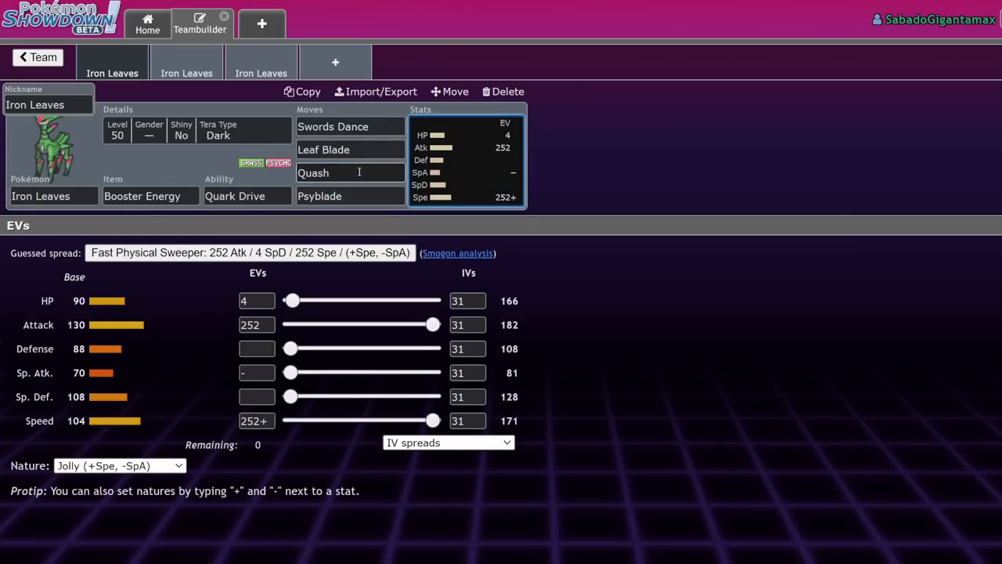
click(351, 173)
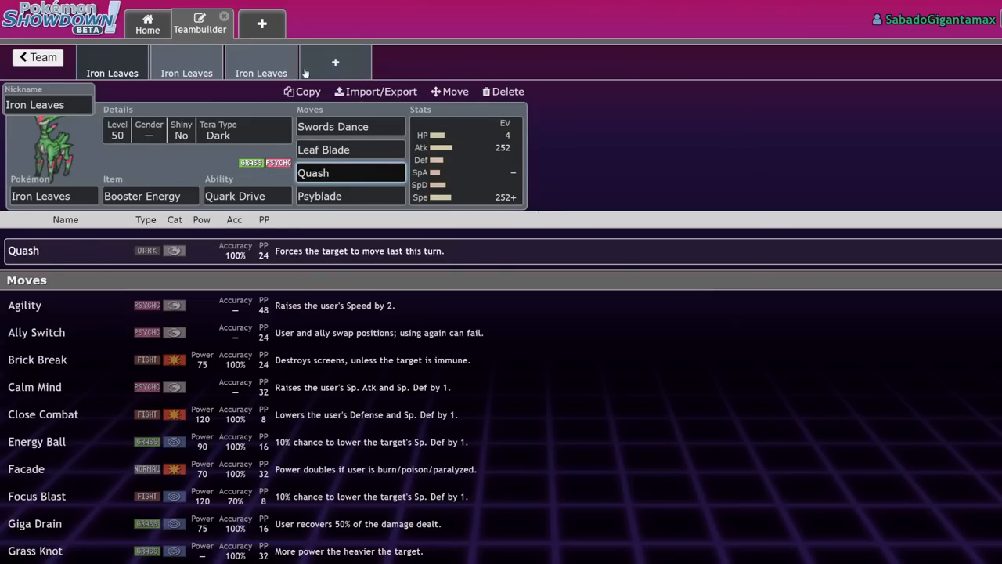
Add Murkrow with Quash as its first move, then start another new team slot.
click(336, 63)
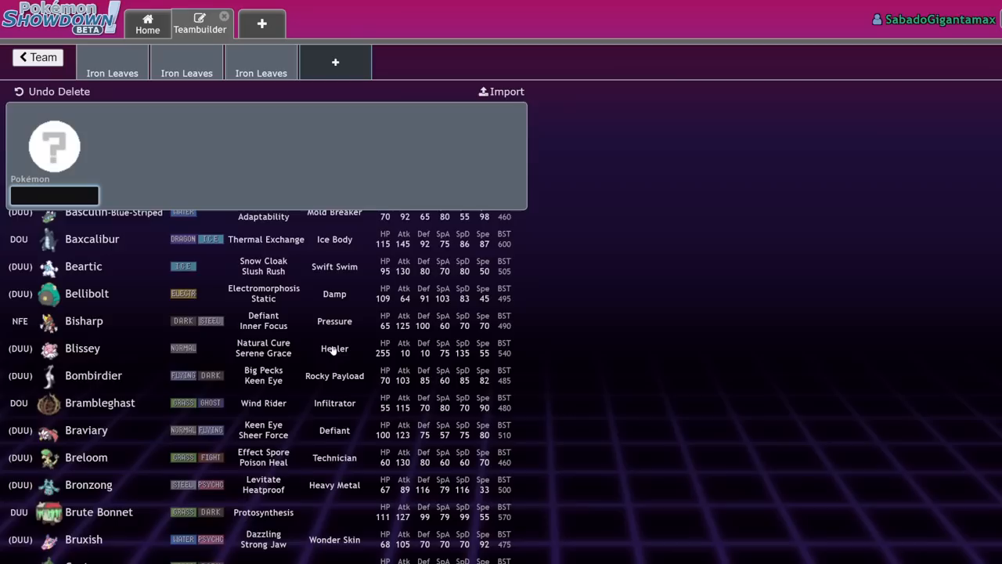
scroll(down, 3)
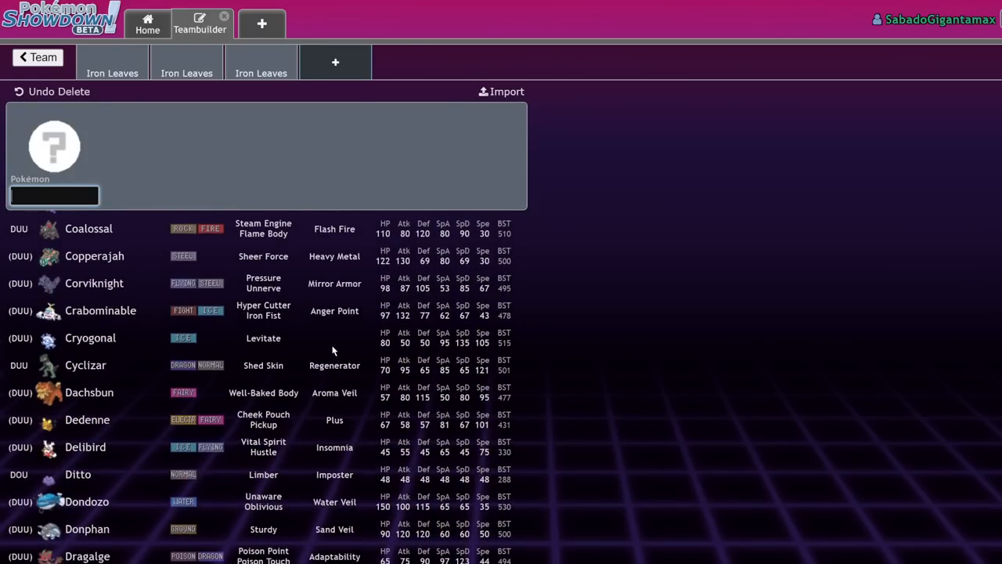
scroll(down, 3)
text(Murkrow)
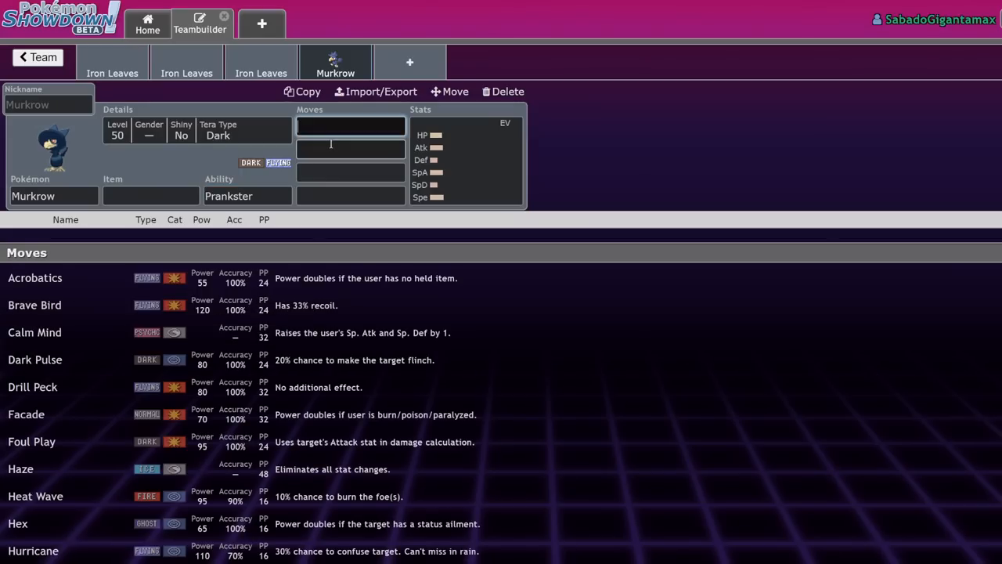
text(Quash)
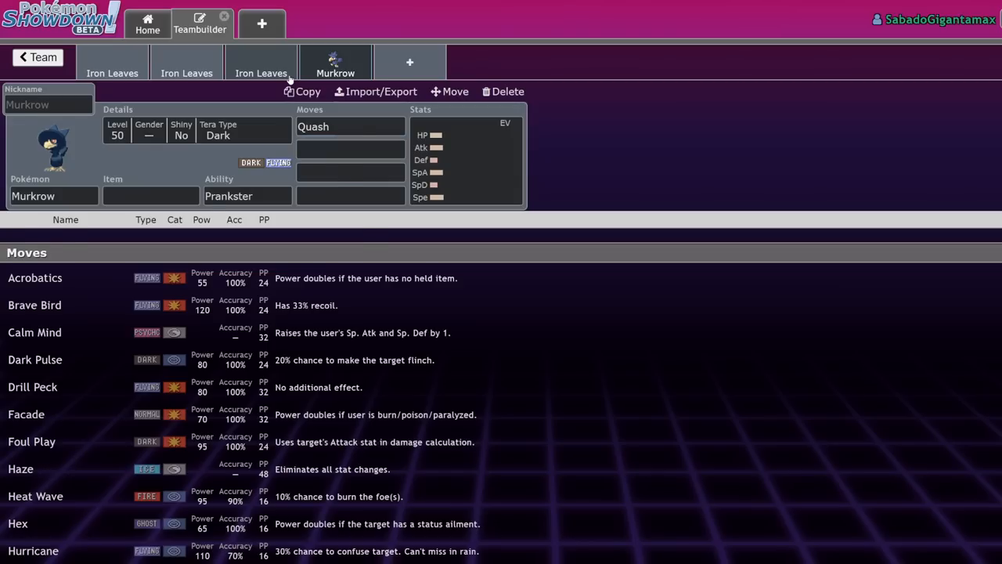
click(260, 63)
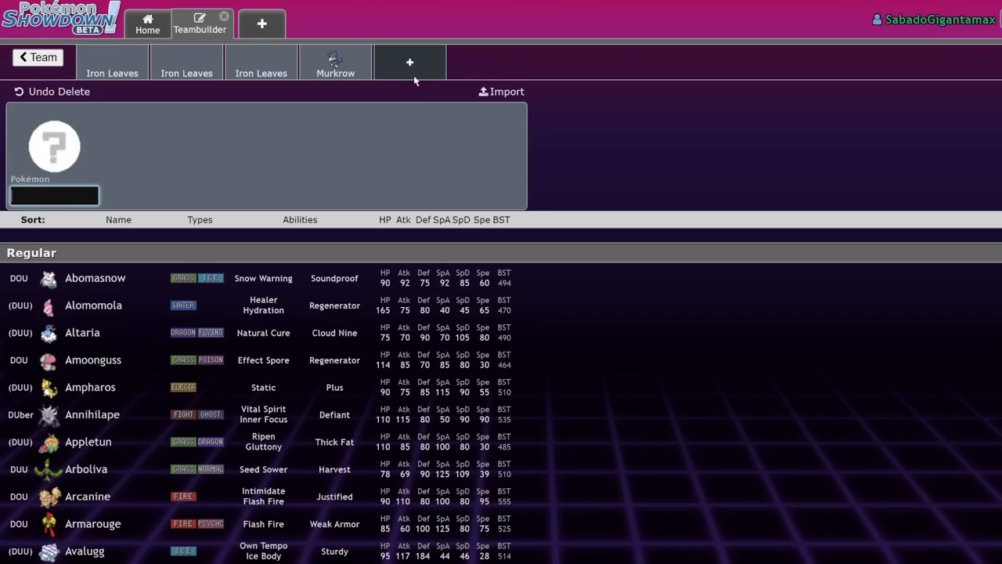
mouse_move(436, 259)
text(Brute Bonnet)
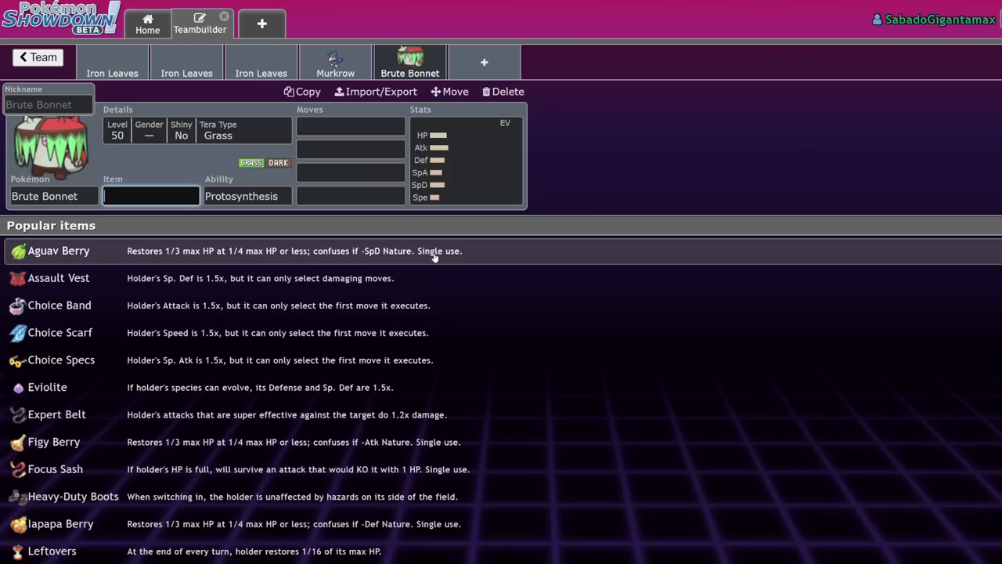
Compare Brute Bonnet's EV spread against the Focus Sash Iron Leaves set's spread.
click(186, 62)
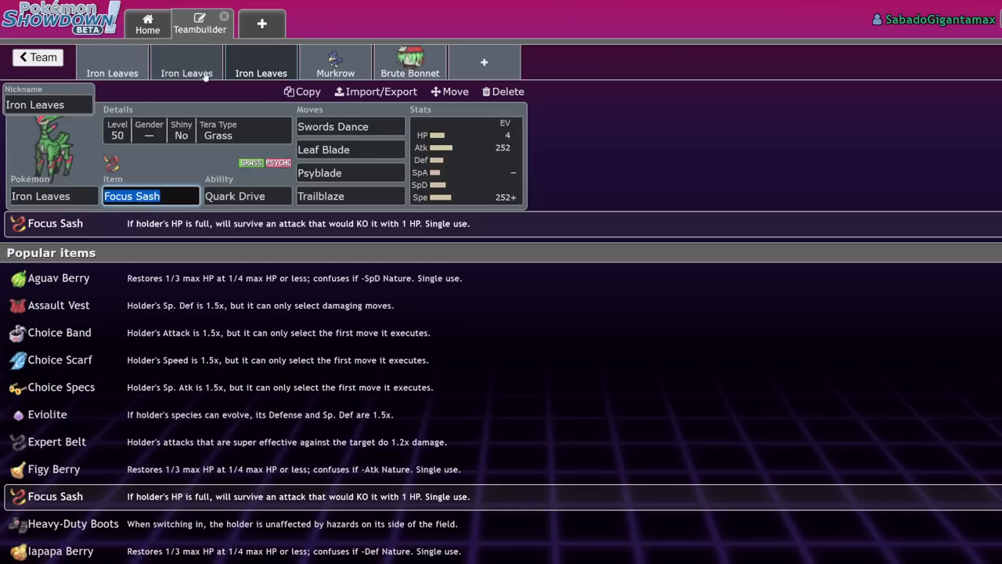
click(411, 63)
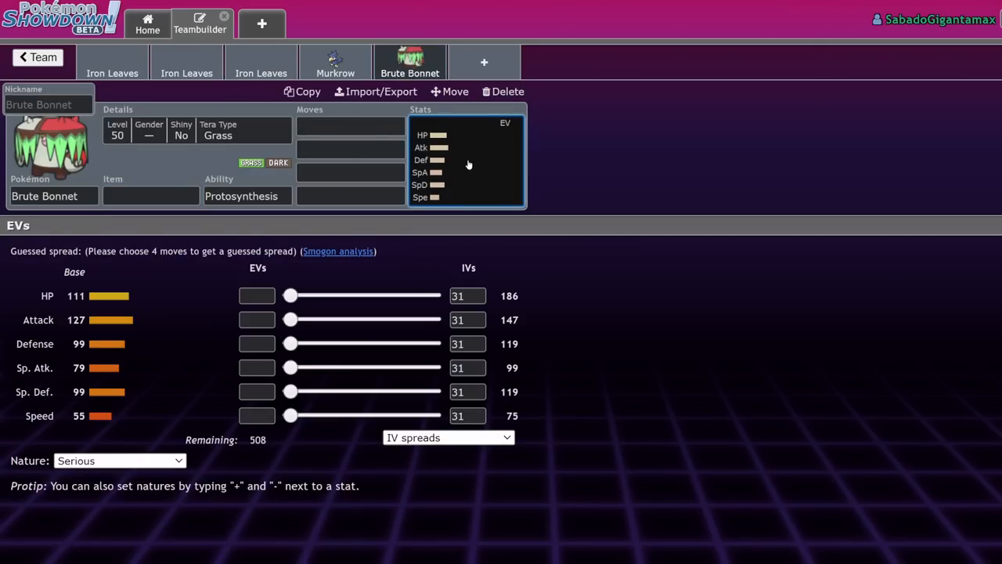
click(260, 63)
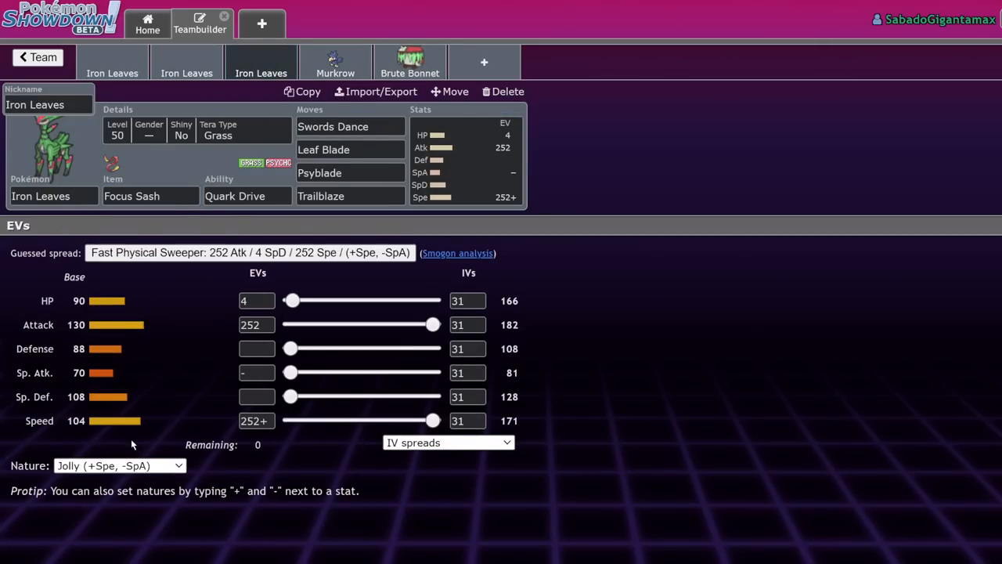
click(410, 63)
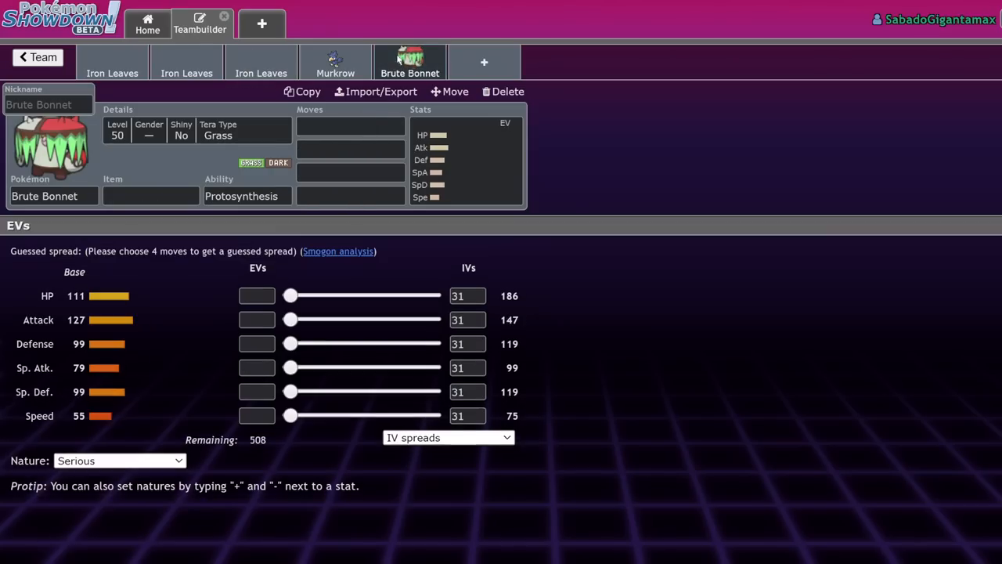
click(260, 62)
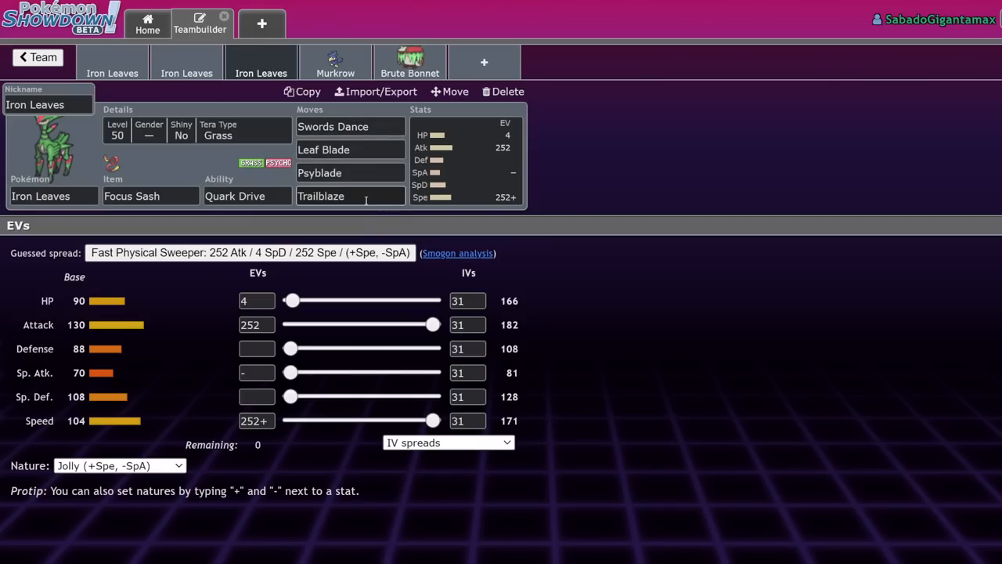
Check the Focus Sash set's Psyblade slot, then view the Assault Vest Iron Leaves set.
click(351, 172)
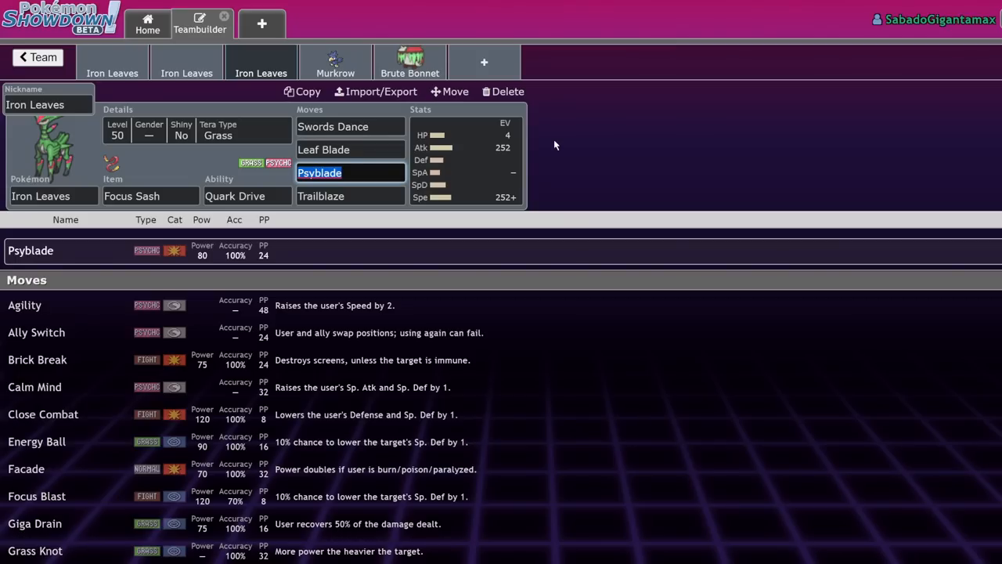
mouse_move(562, 354)
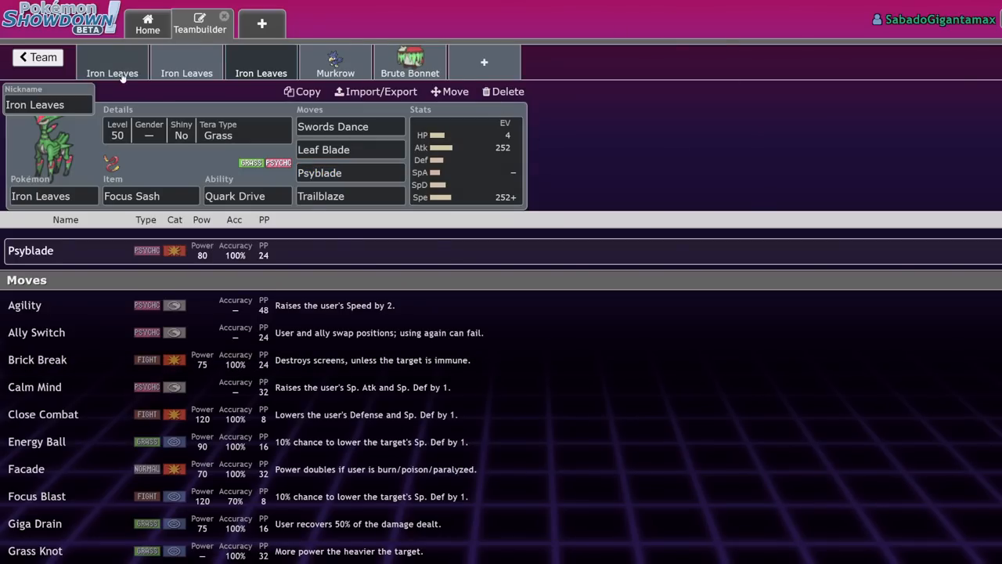
click(349, 172)
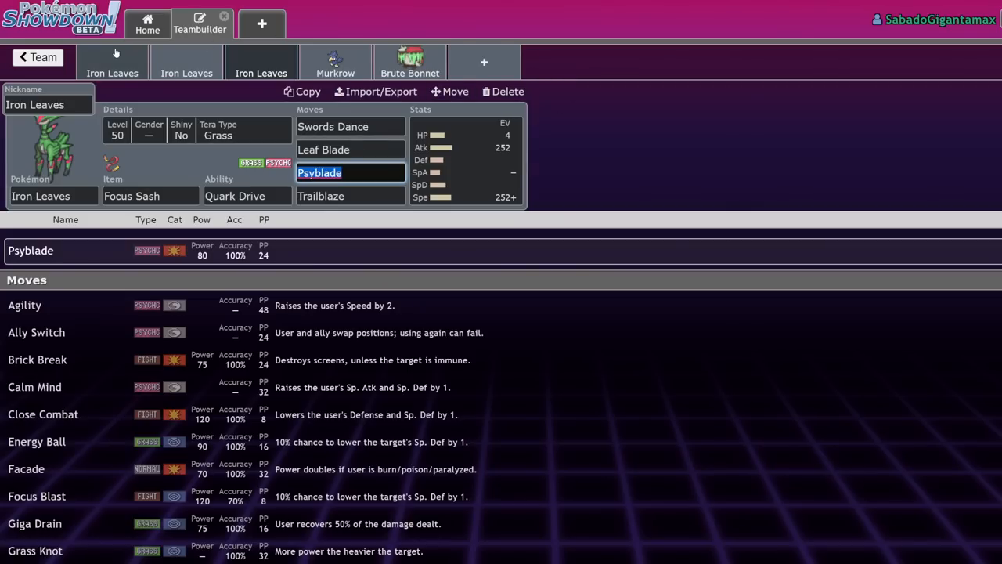
click(260, 63)
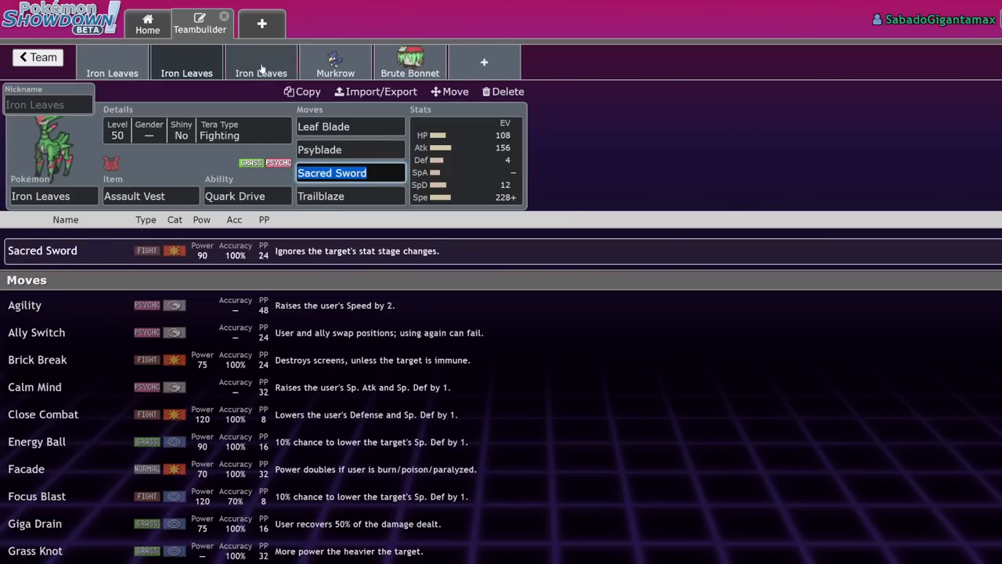
mouse_move(620, 144)
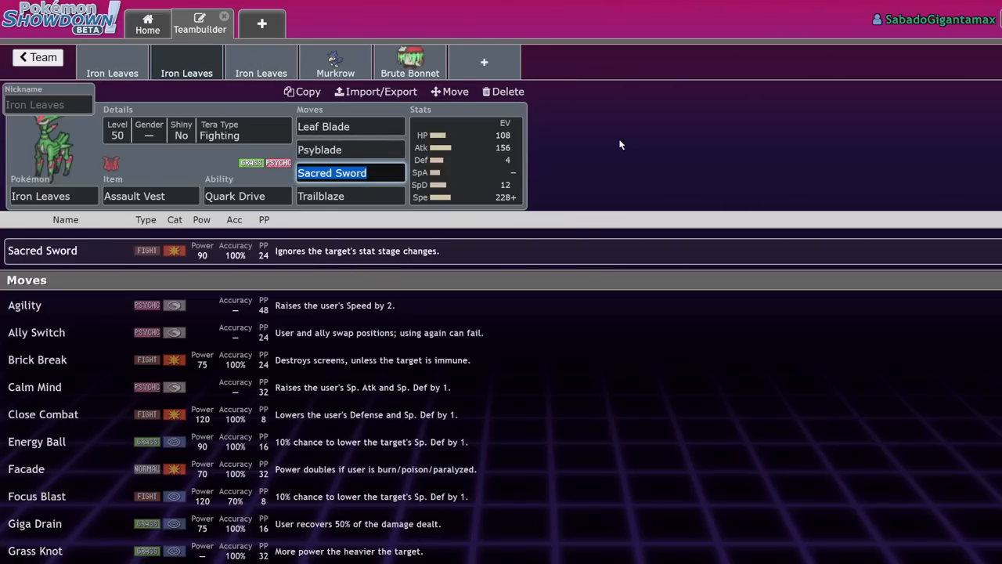